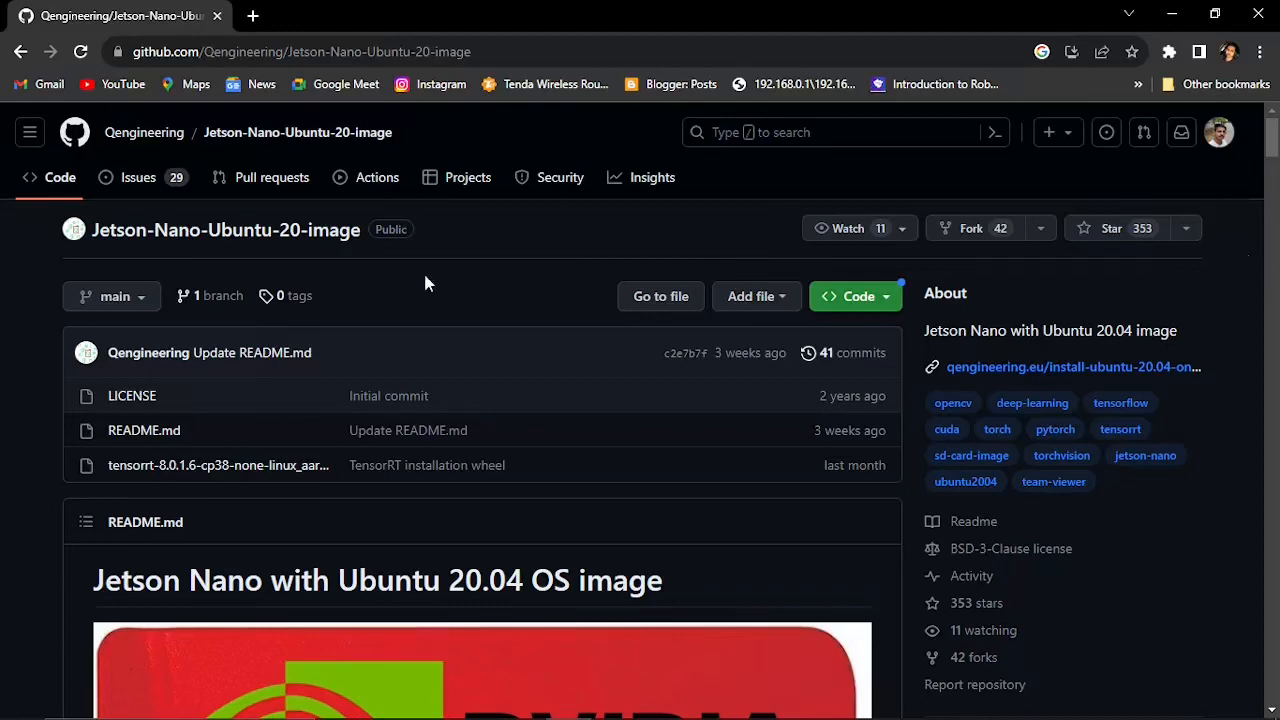
Scroll the Jetson-Nano-Ubuntu-20-image README down to its 'Bare image' download section.
scroll("down", 3)
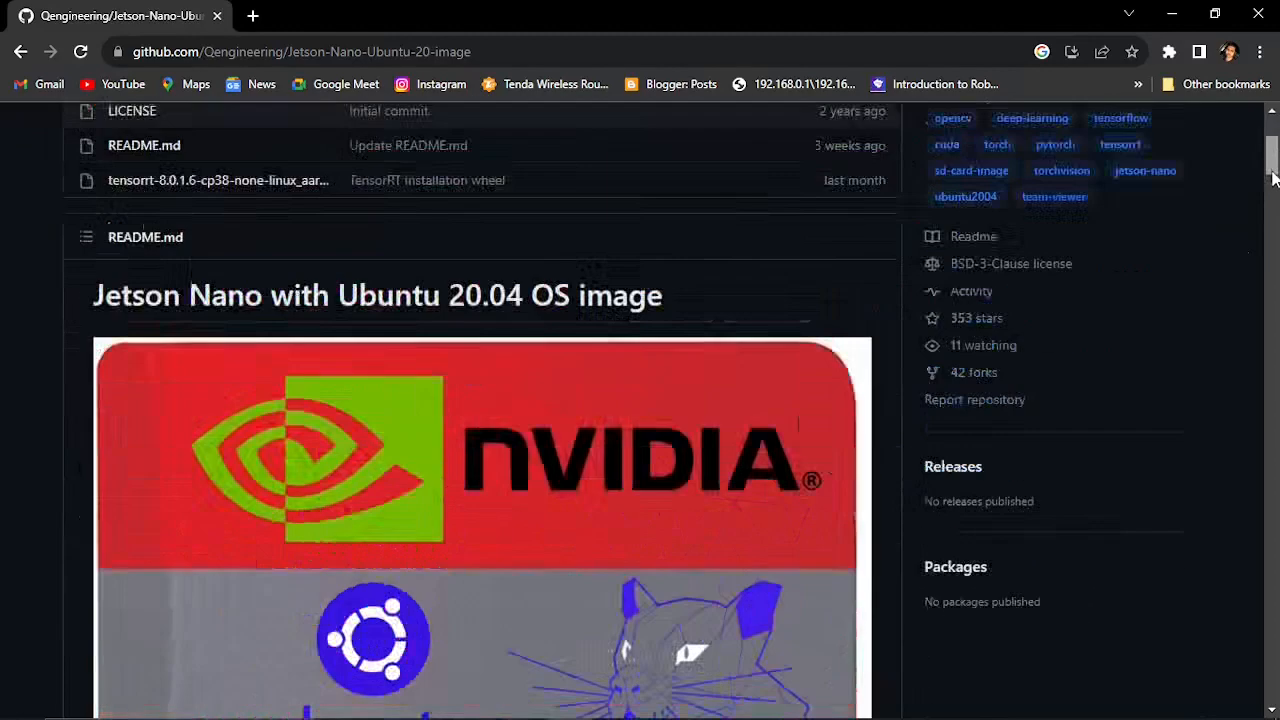
scroll("down", 3)
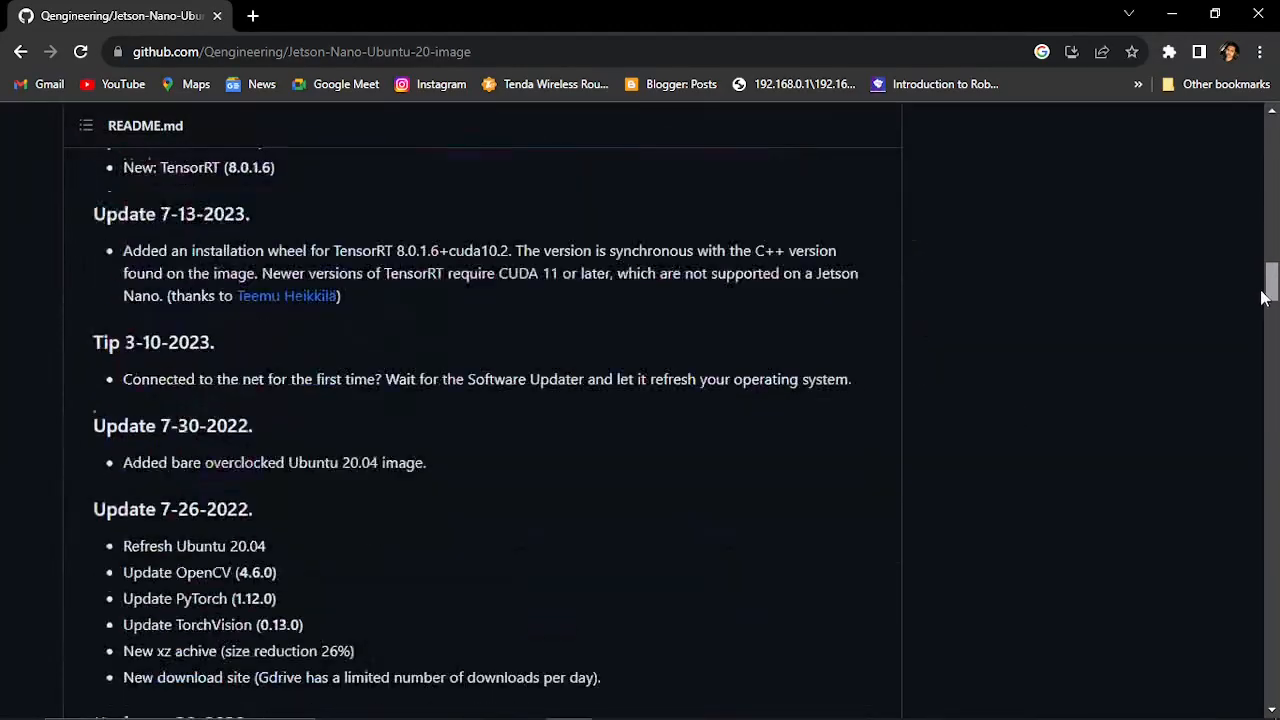
scroll("down", 3)
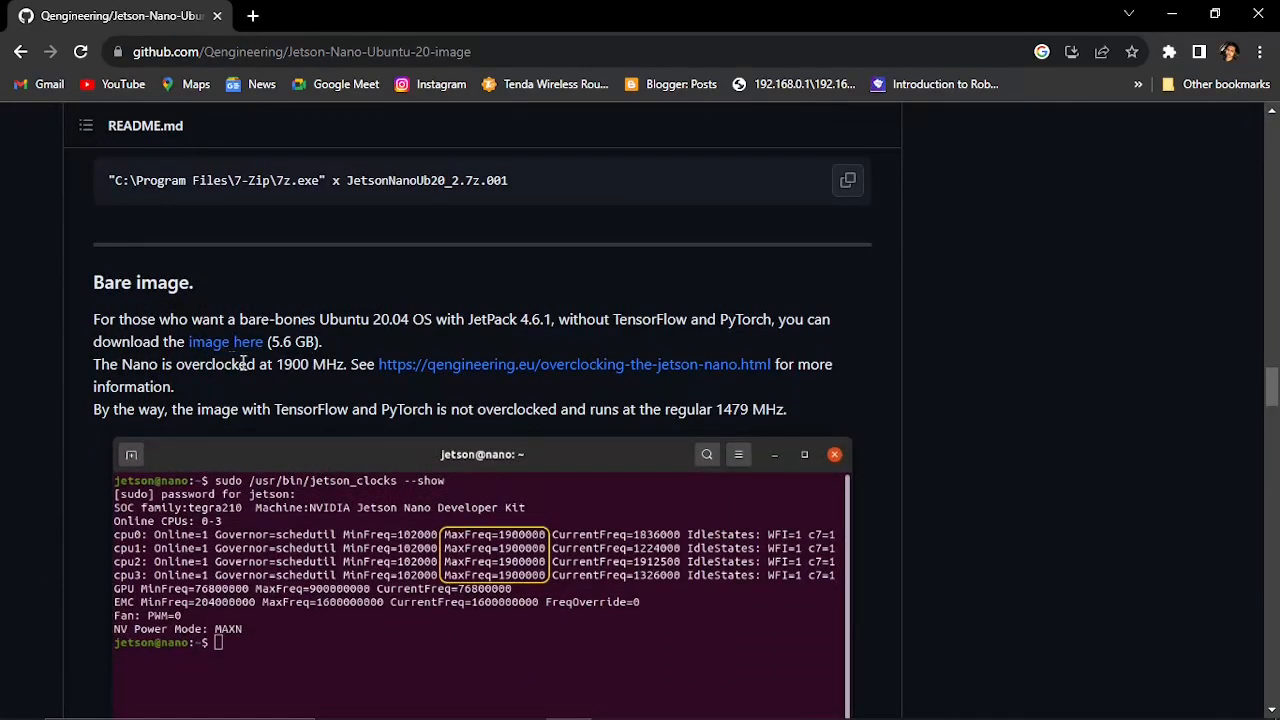
mouse_move(282, 364)
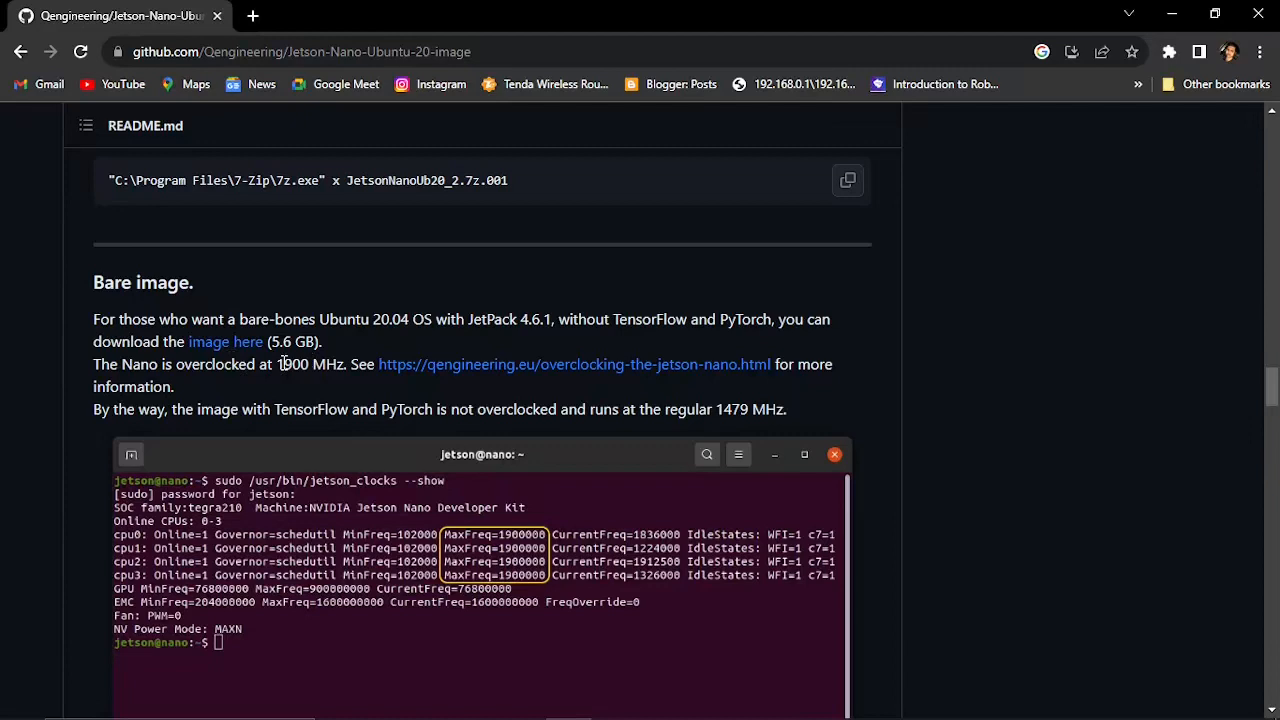
mouse_move(224, 340)
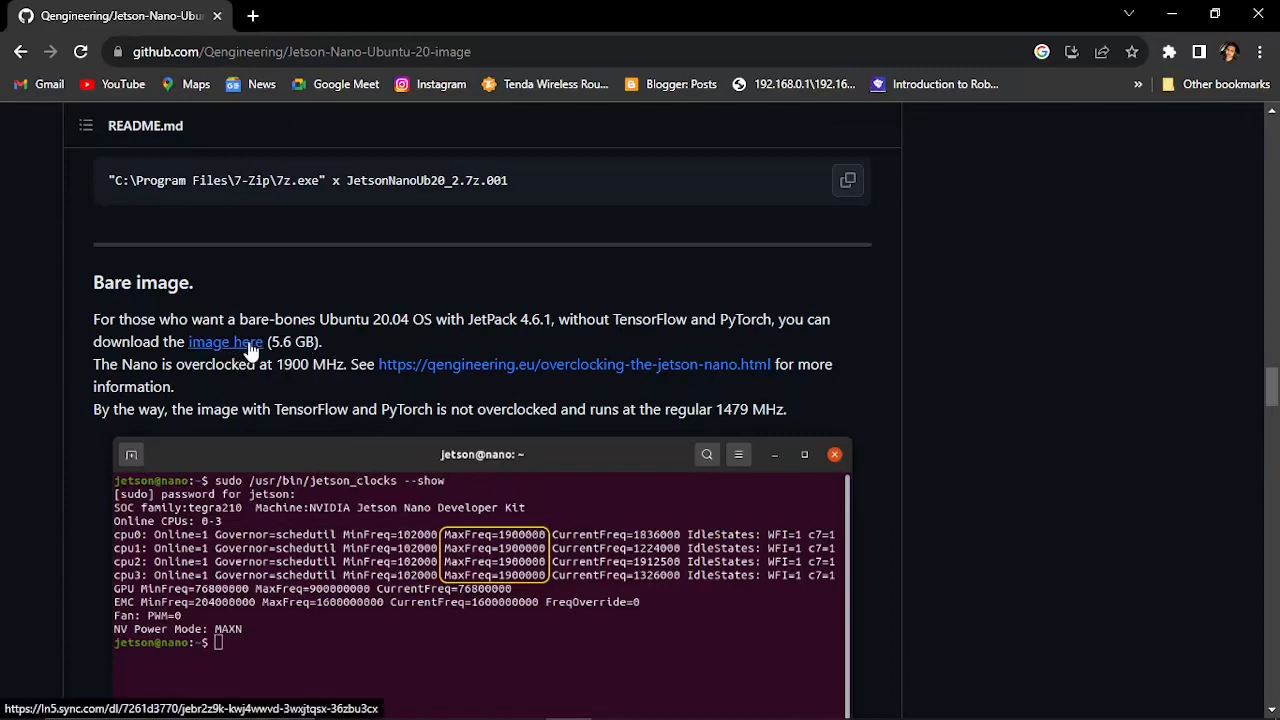
Follow the 'image here' link and start the 5.6 GB JetsonNanoUb20_bare.img.xz download from Sync.com.
left_click(224, 340)
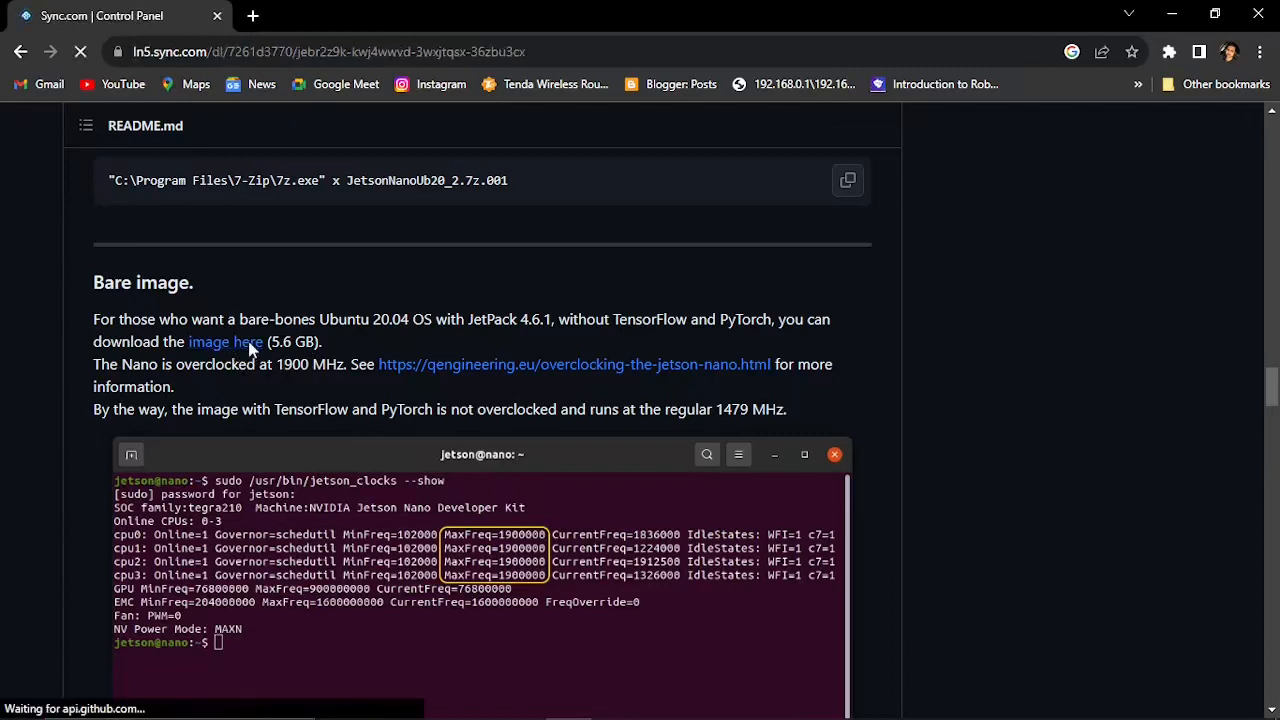
left_click(224, 340)
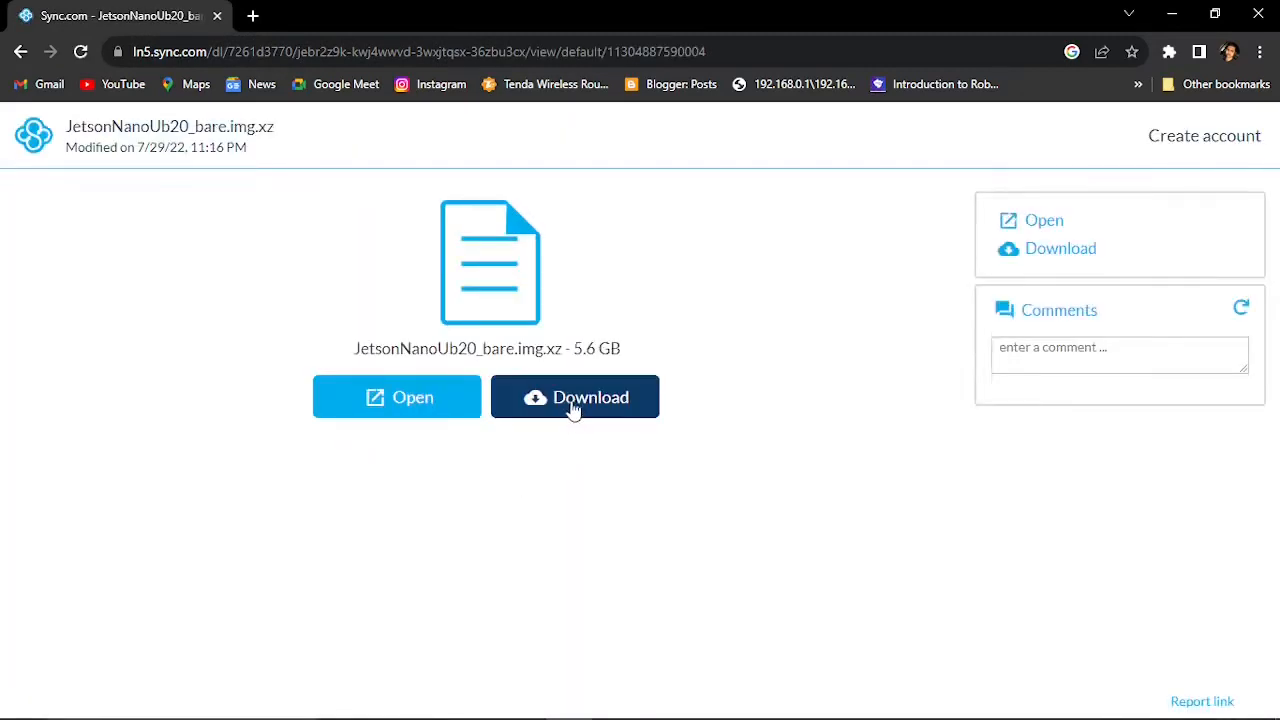
left_click(576, 396)
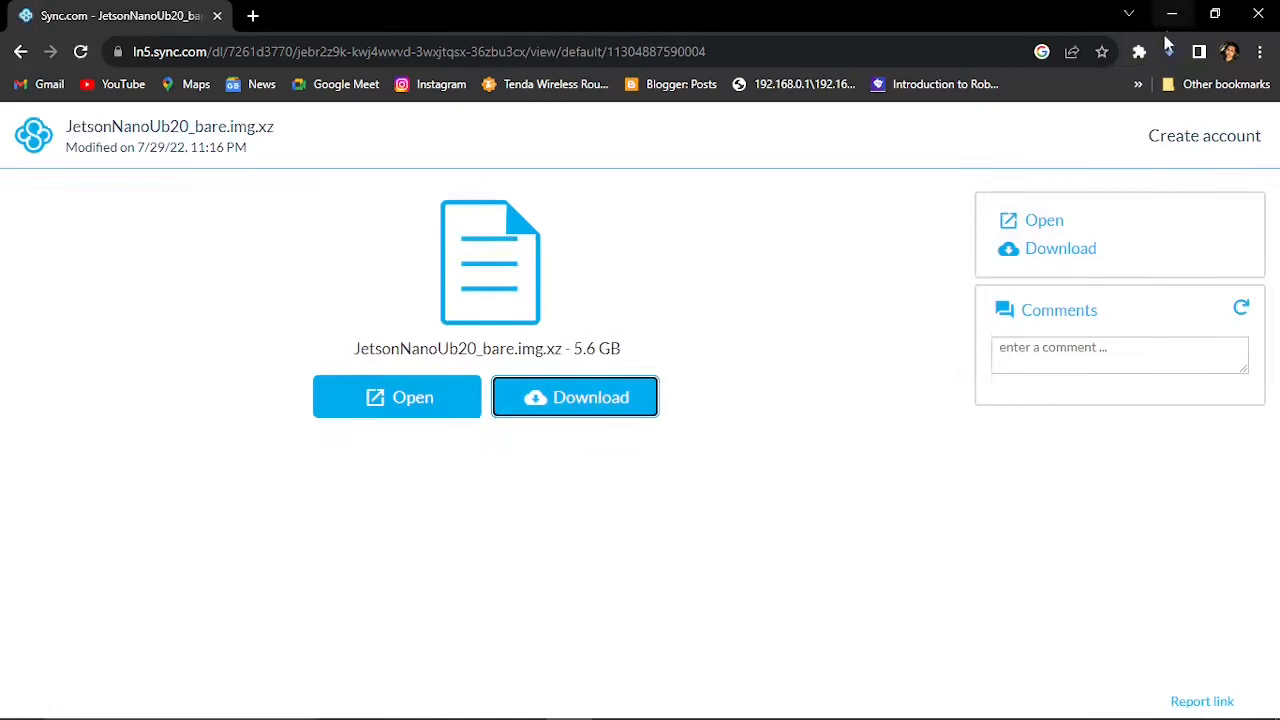
left_click(576, 396)
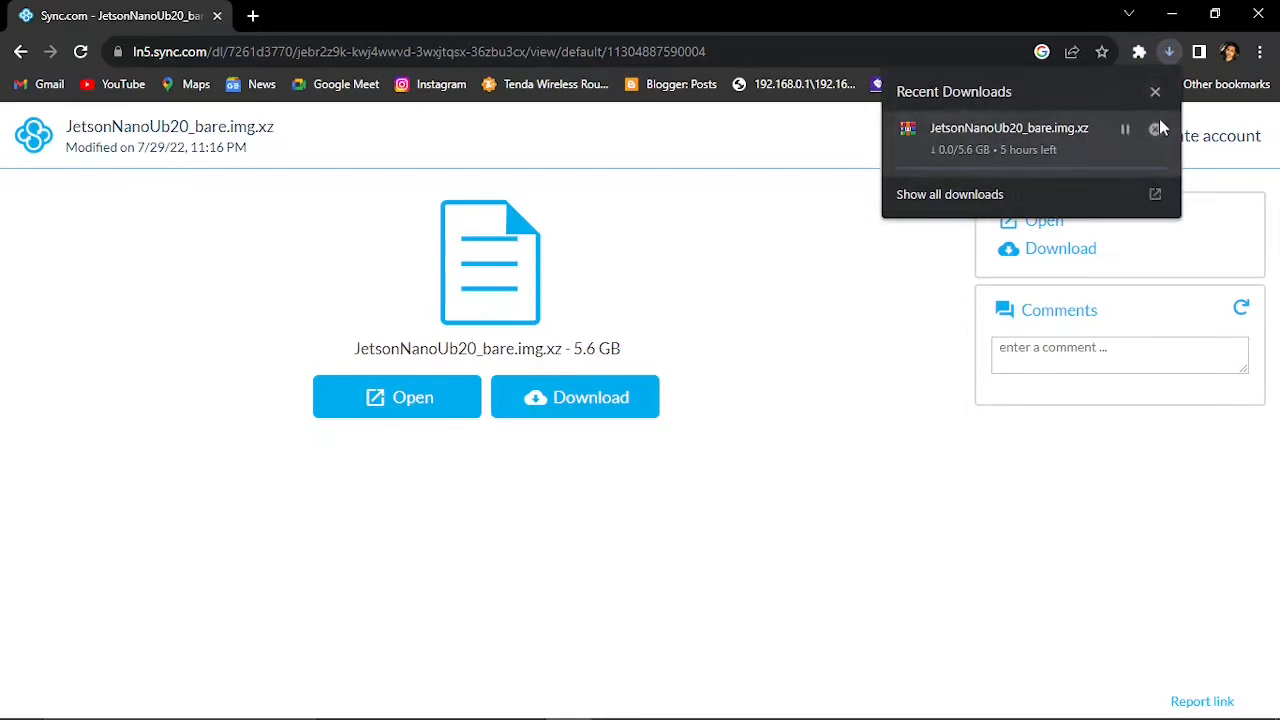
Cancel the bare image download in Chrome and go back to the GitHub README.
left_click(1156, 92)
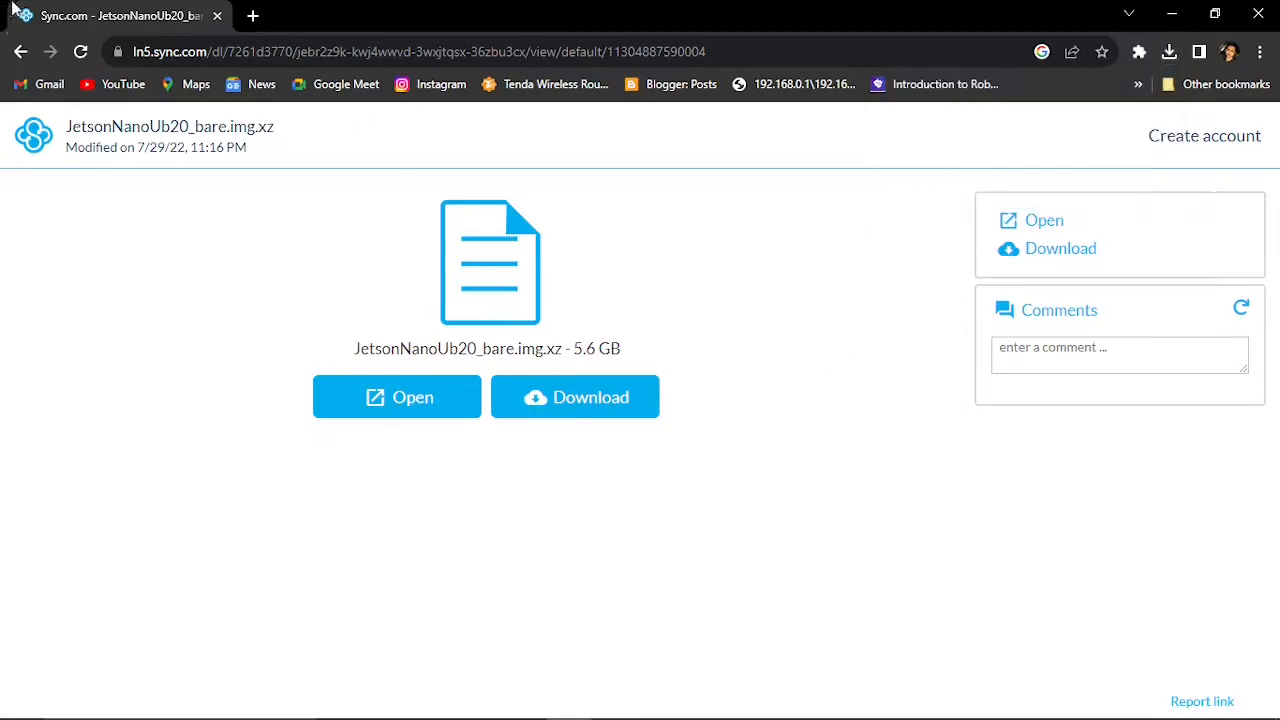
left_click(20, 52)
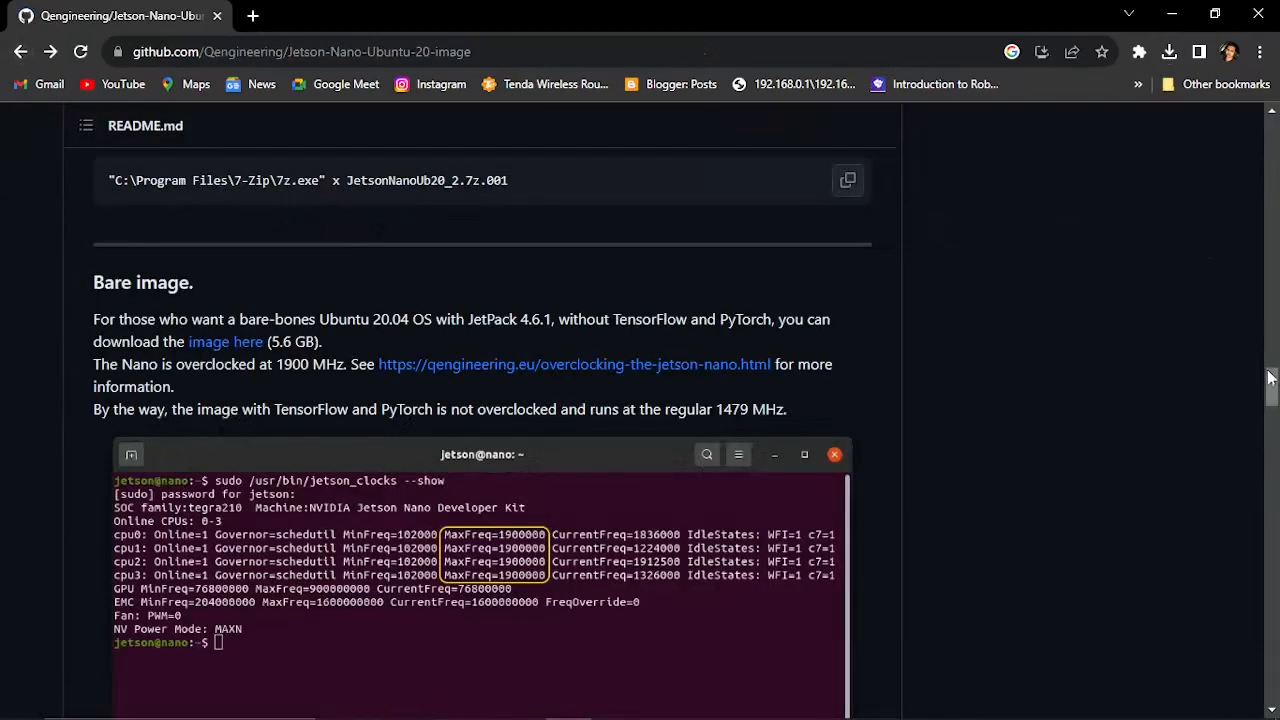
Reach the README's Installation section and follow its balenaEtcher link.
scroll("down", 3)
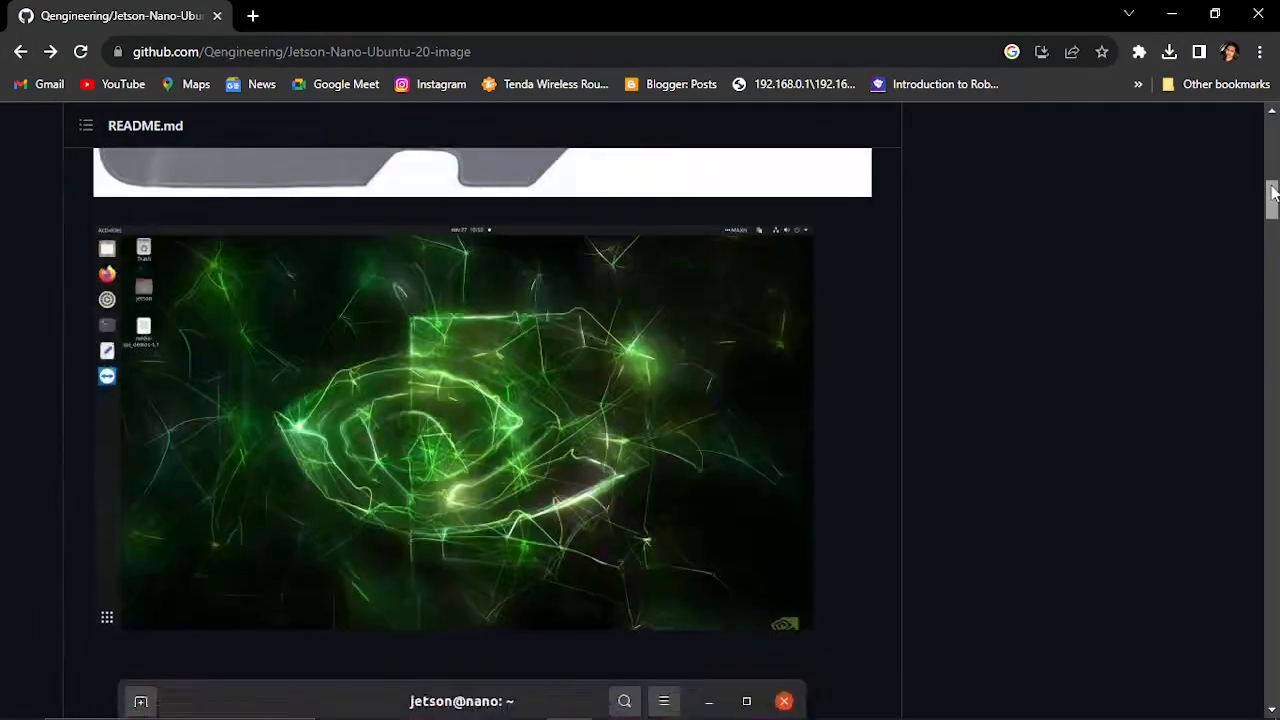
scroll("down", 3)
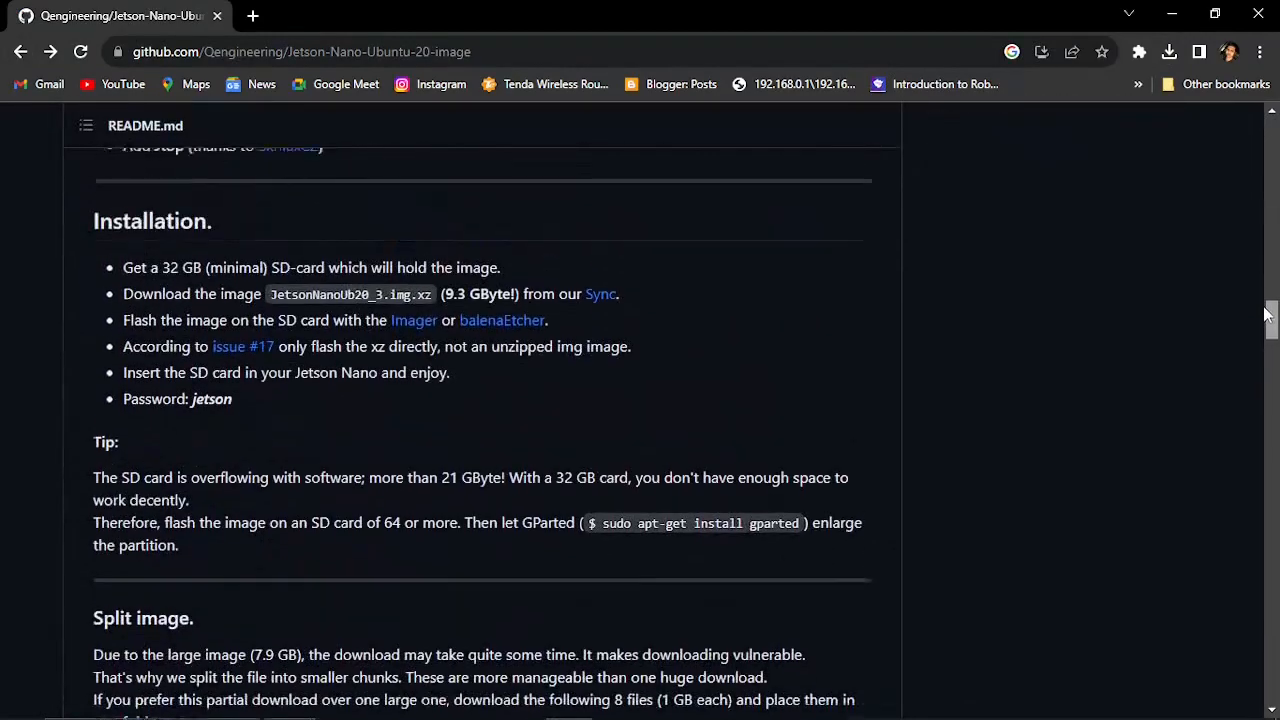
scroll("up", 3)
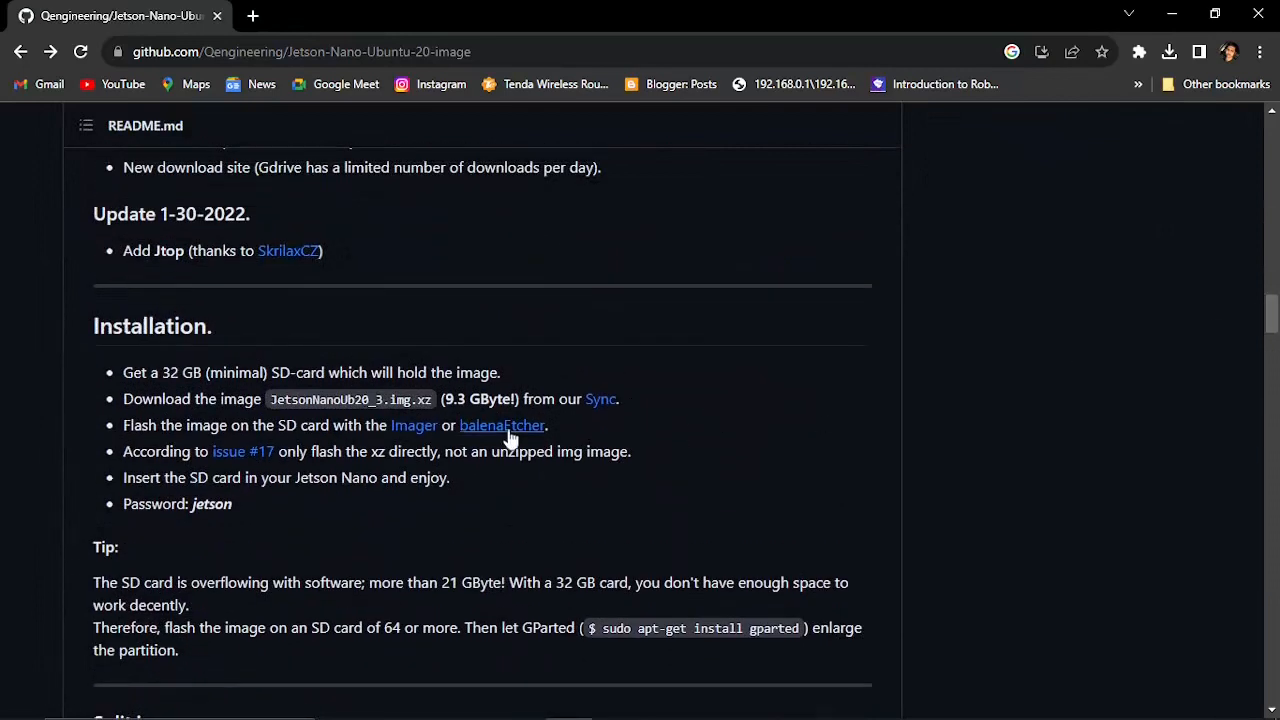
left_click(500, 424)
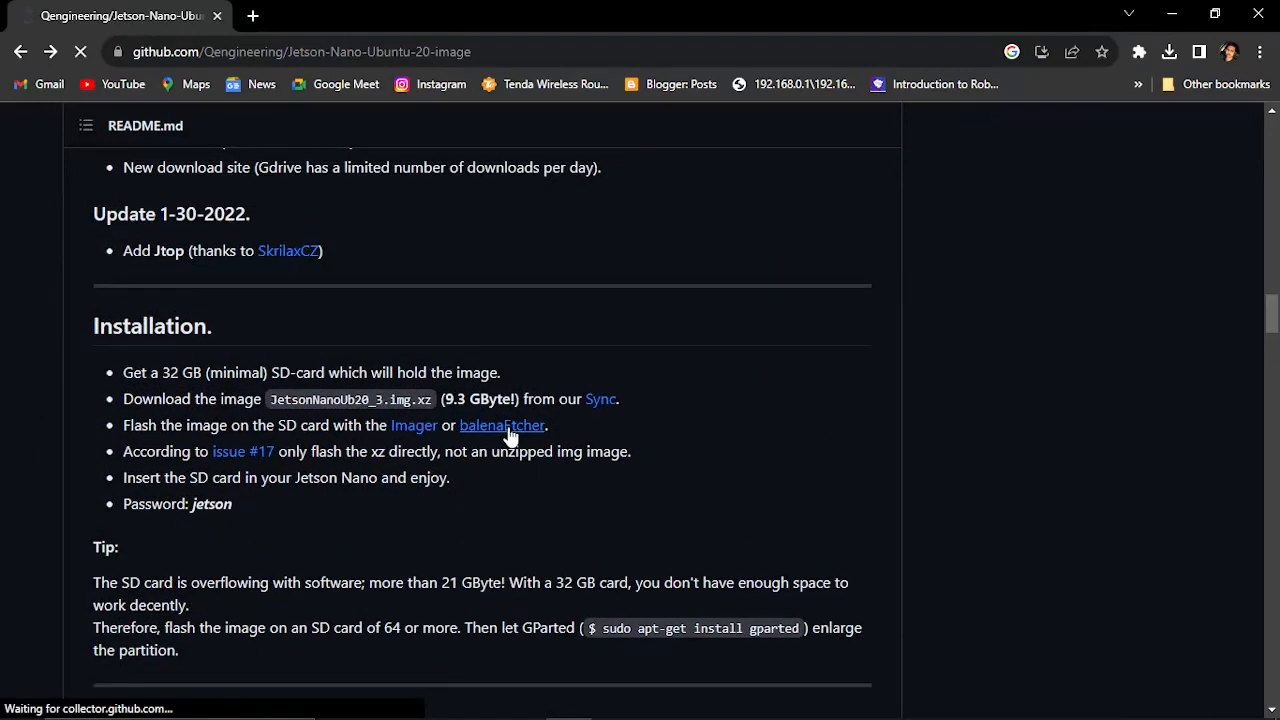
left_click(500, 424)
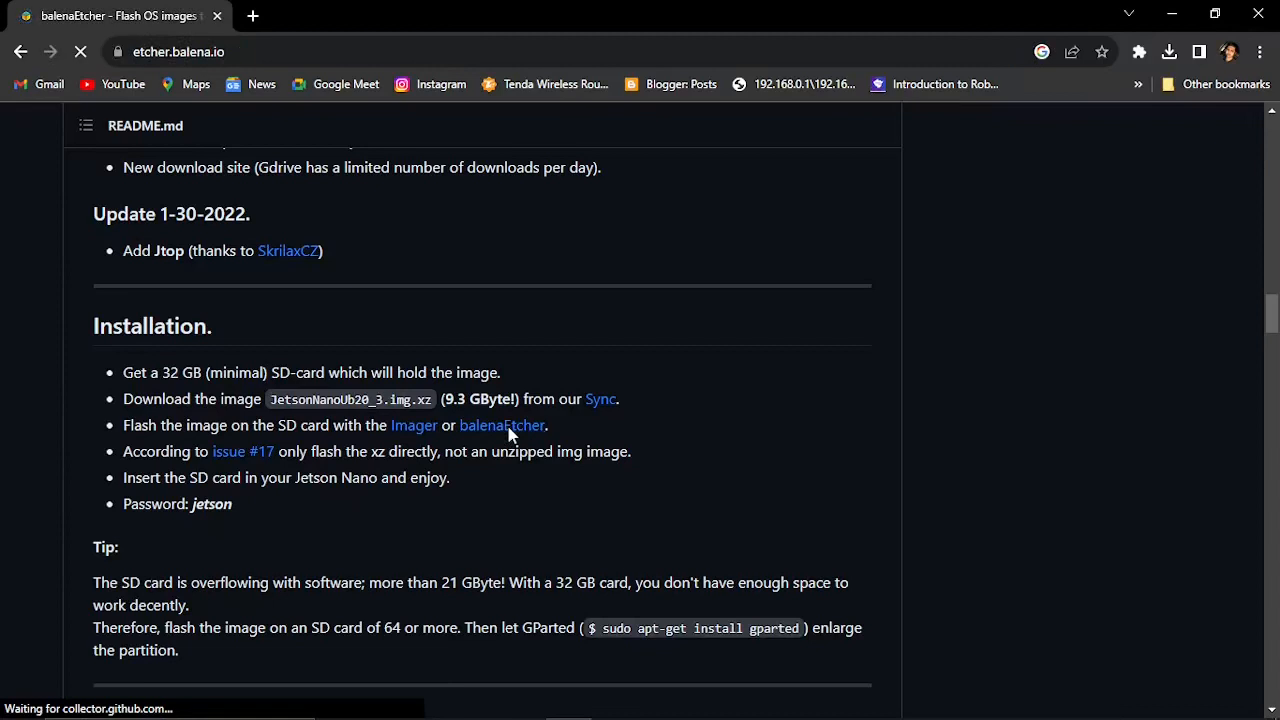
Start the Windows Etcher installer download on balena.io, then cancel it in the downloads bubble.
left_click(500, 424)
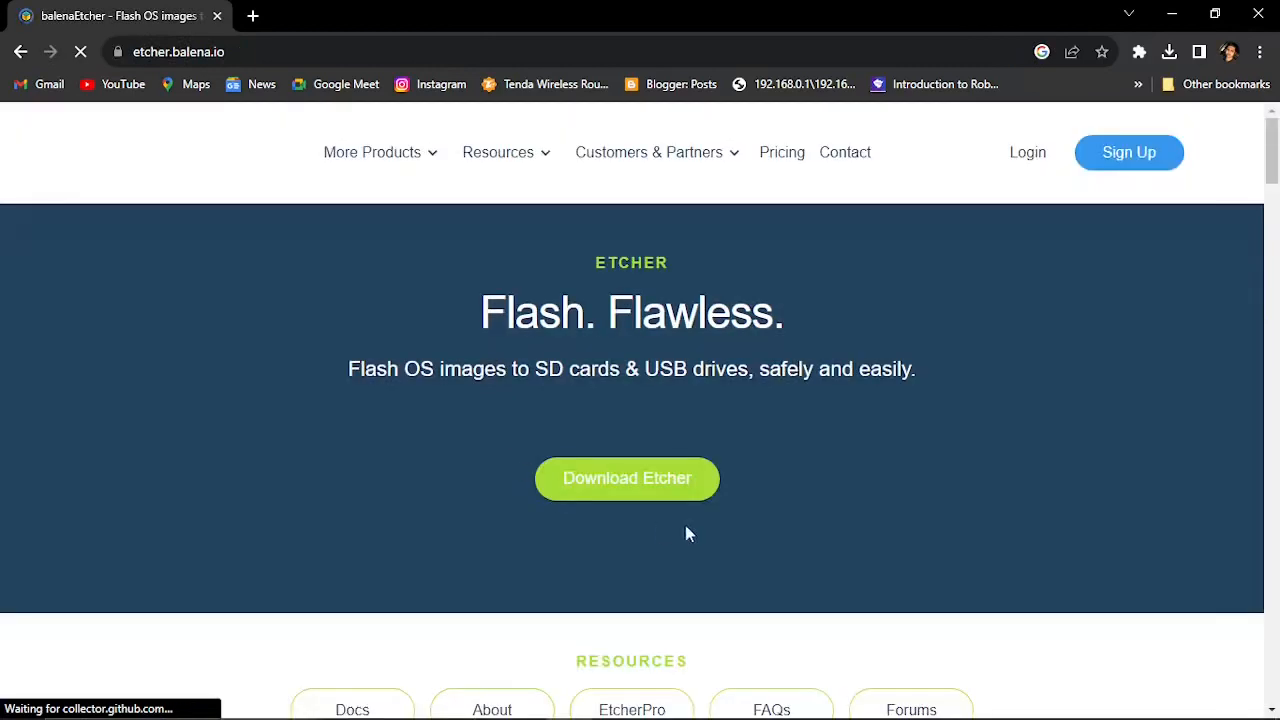
left_click(628, 478)
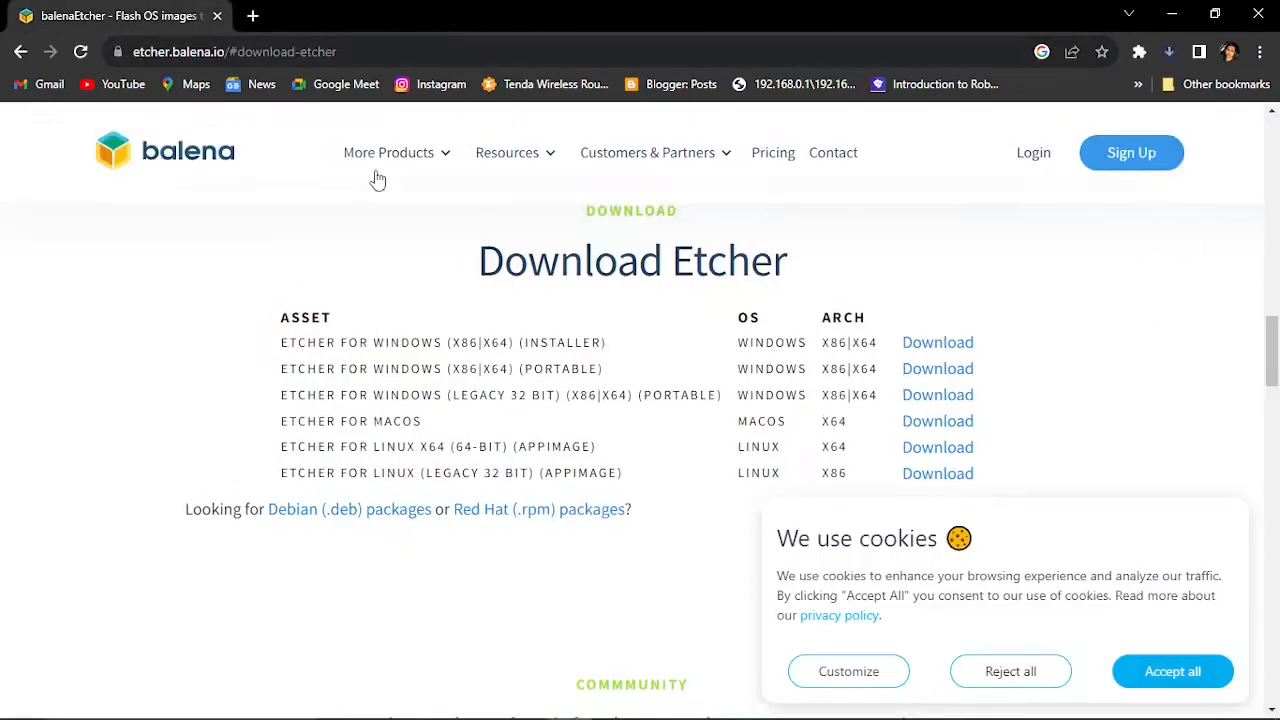
left_click(1168, 52)
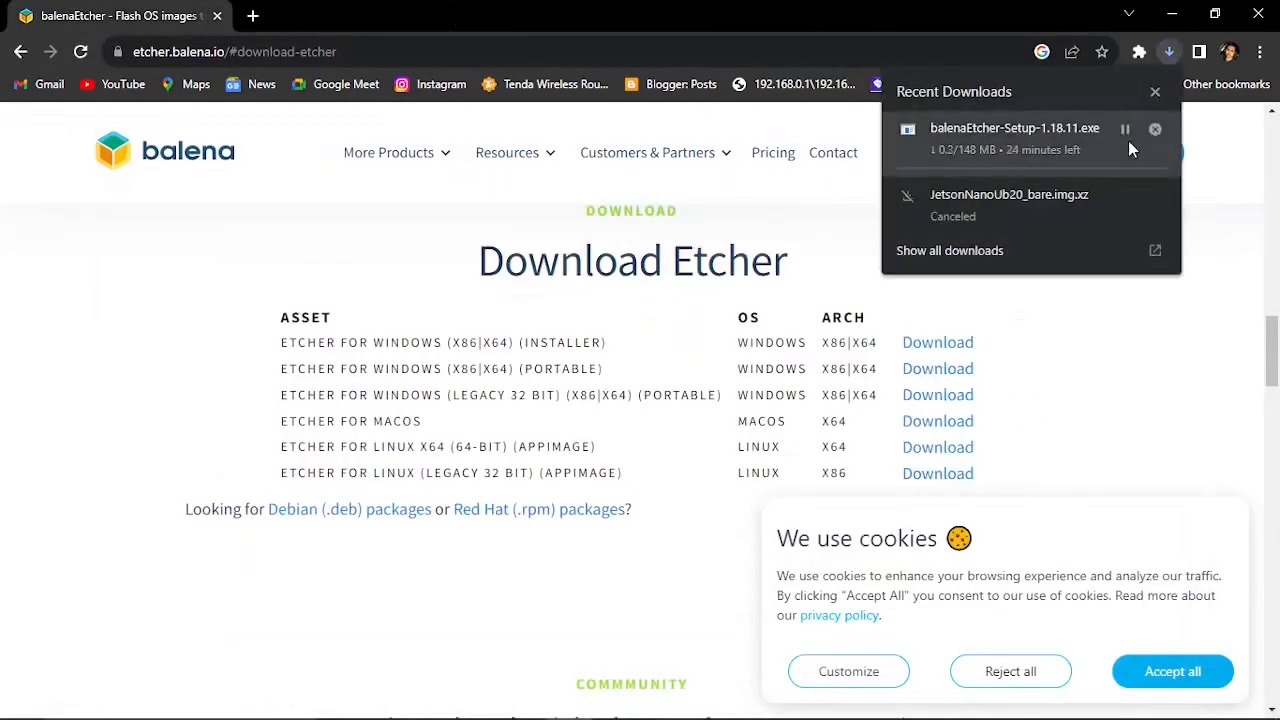
left_click(1156, 128)
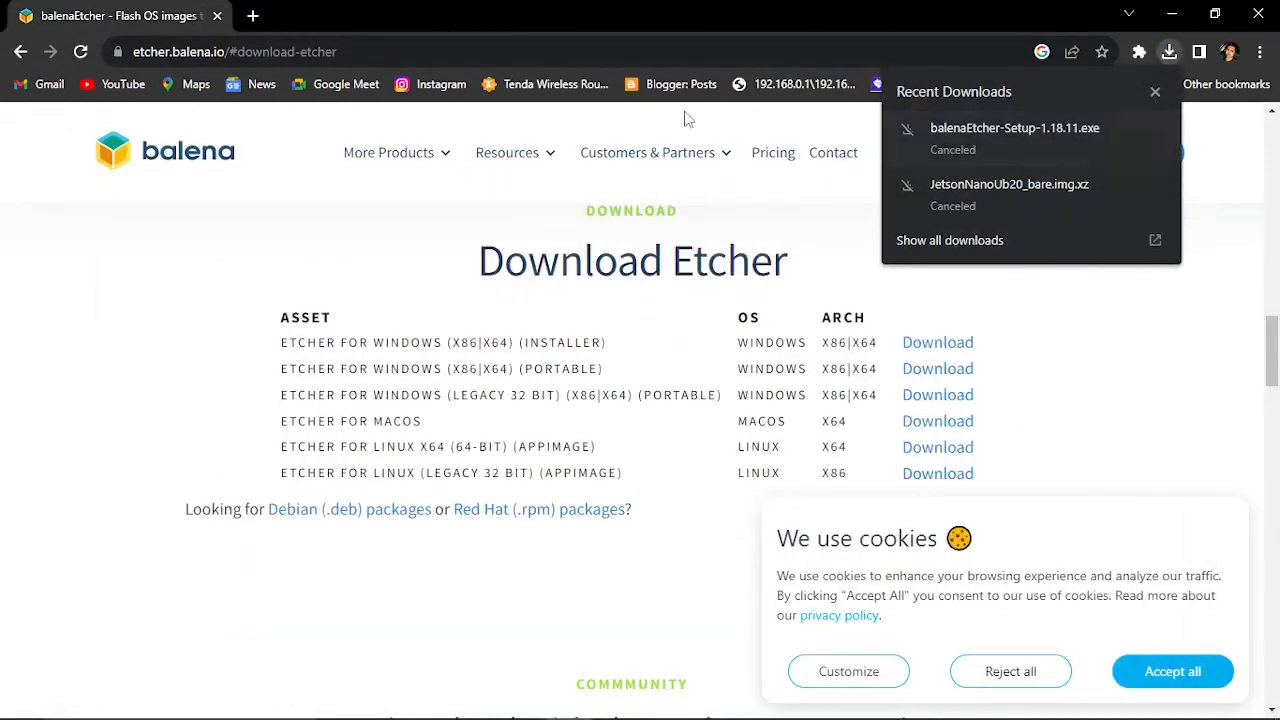
mouse_move(238, 12)
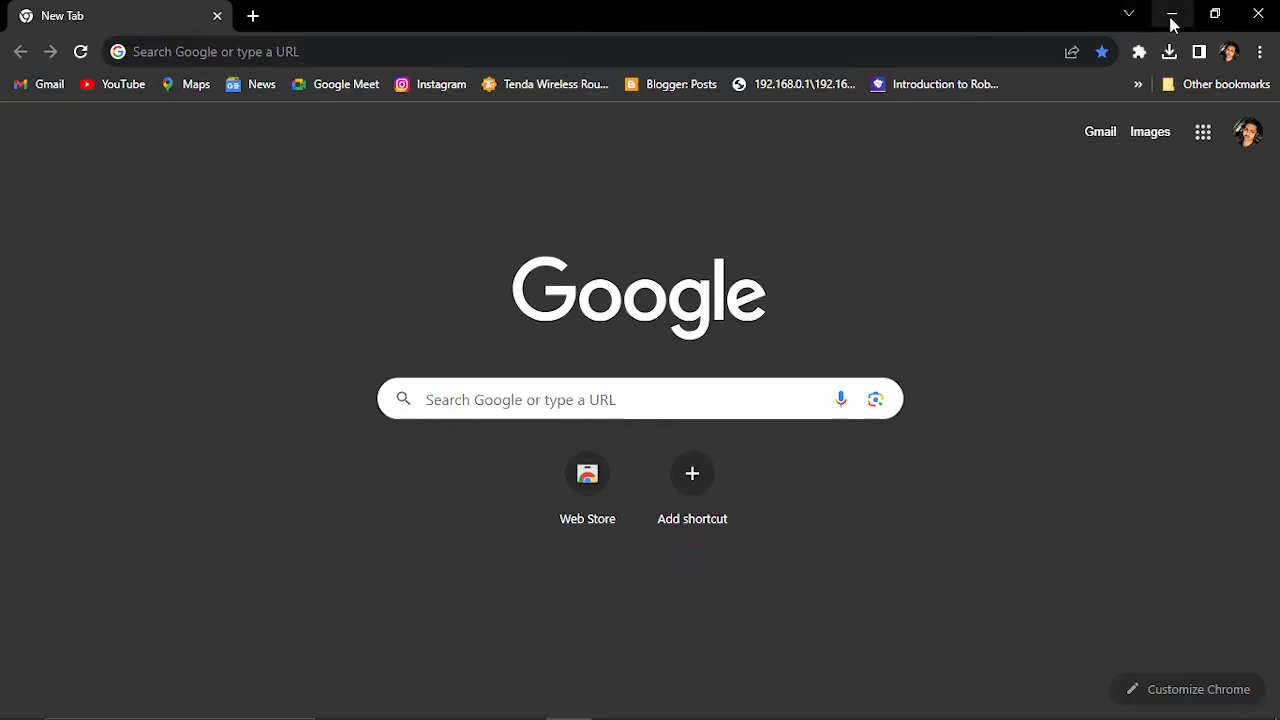
Show the desktop and bring up the D:\os folder holding the Etcher installer and Jetson Nano image.
left_click(1172, 16)
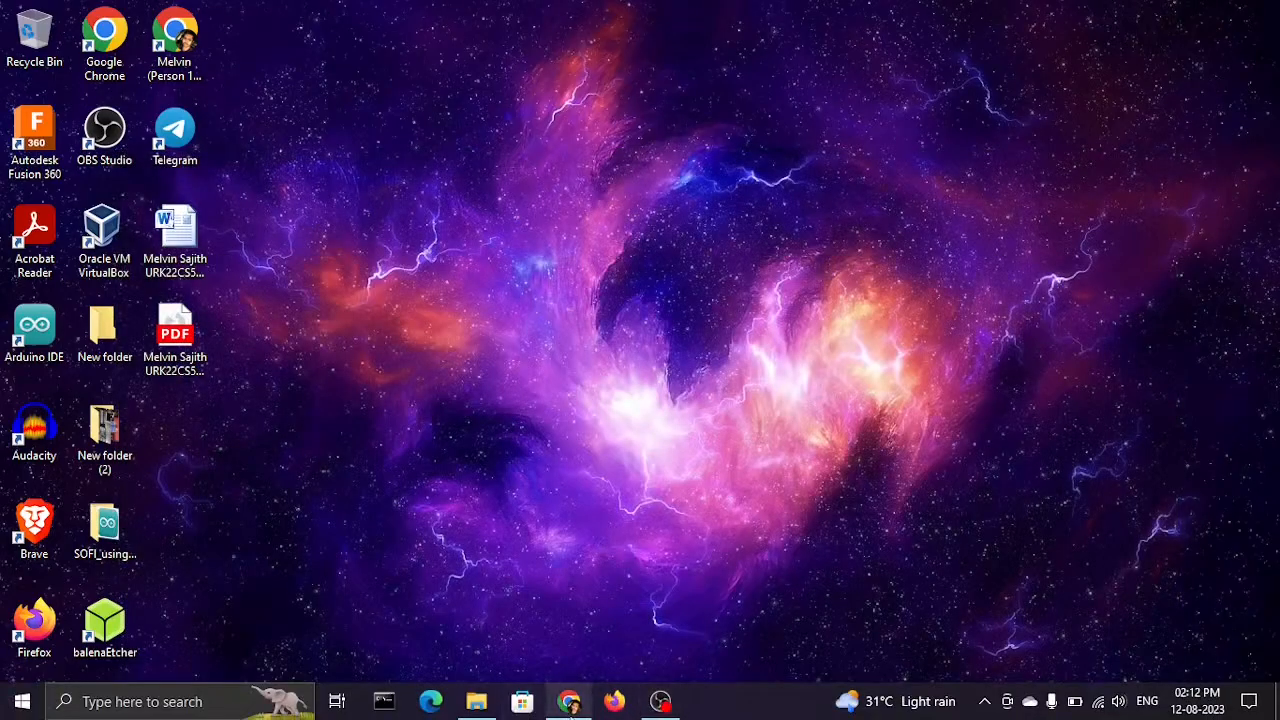
left_click(568, 700)
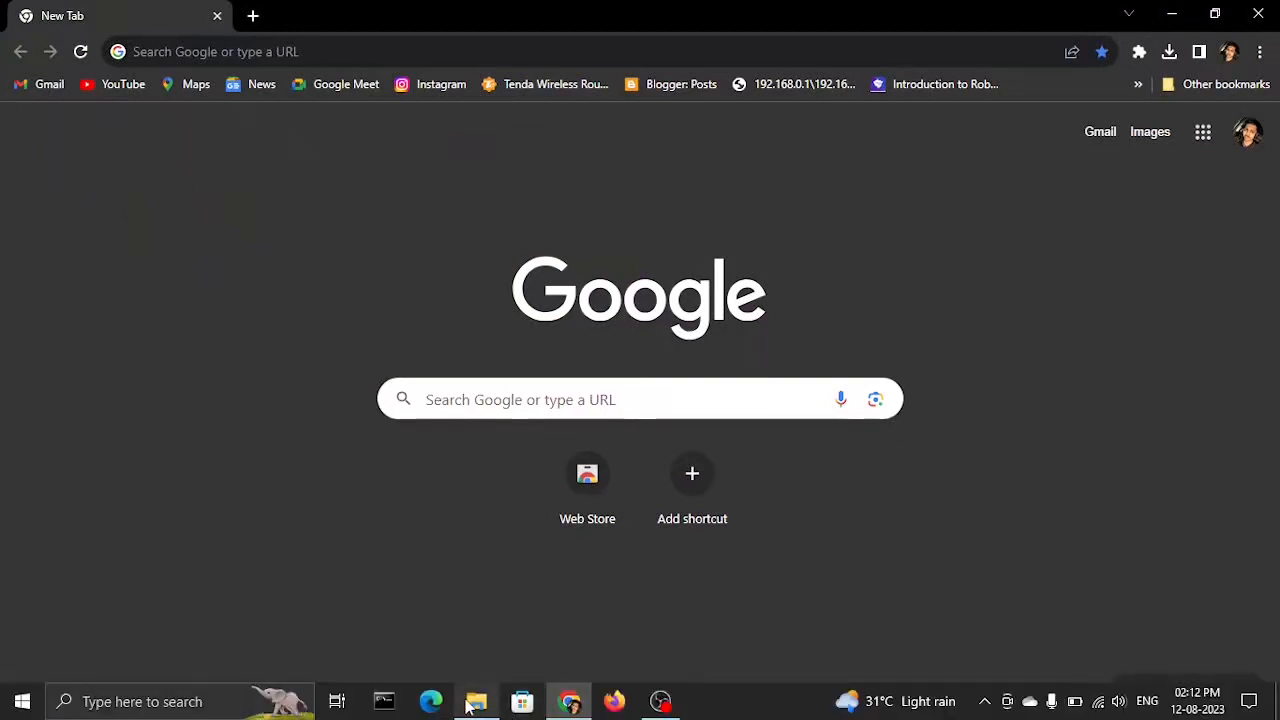
left_click(476, 700)
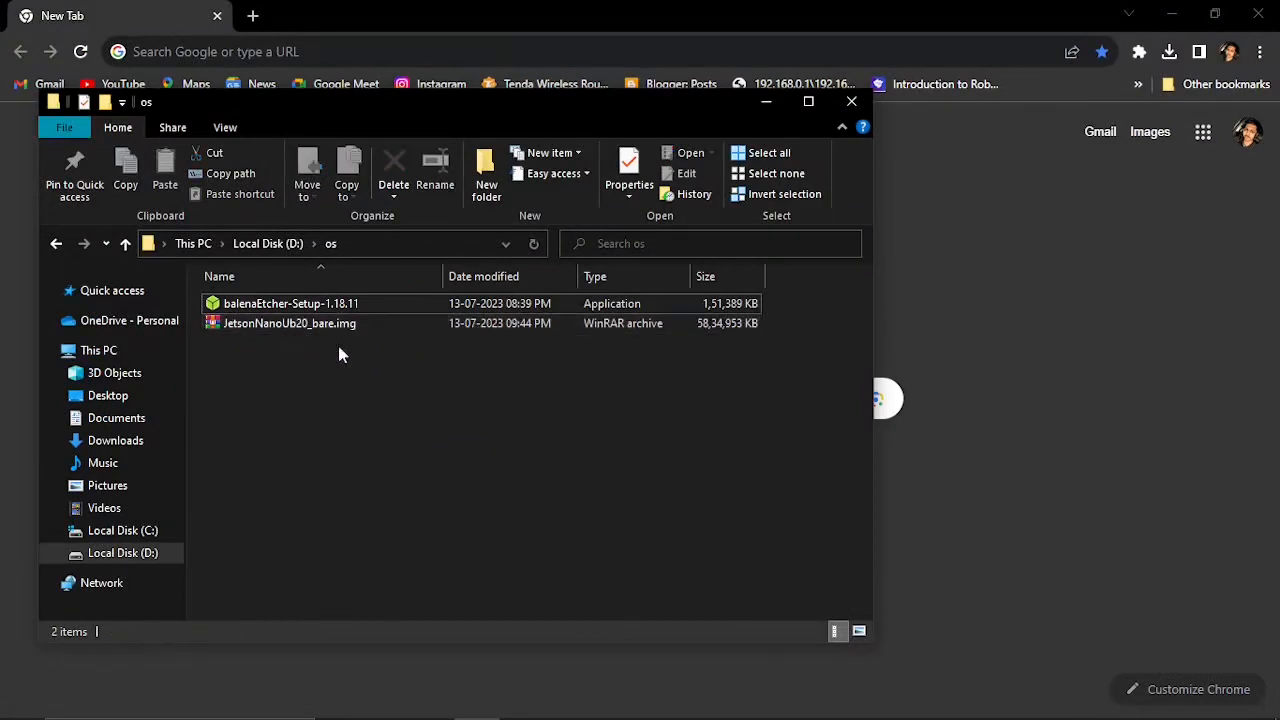
Run the balenaEtcher-Setup-1.18.11 installer so Etcher launches.
left_click(288, 322)
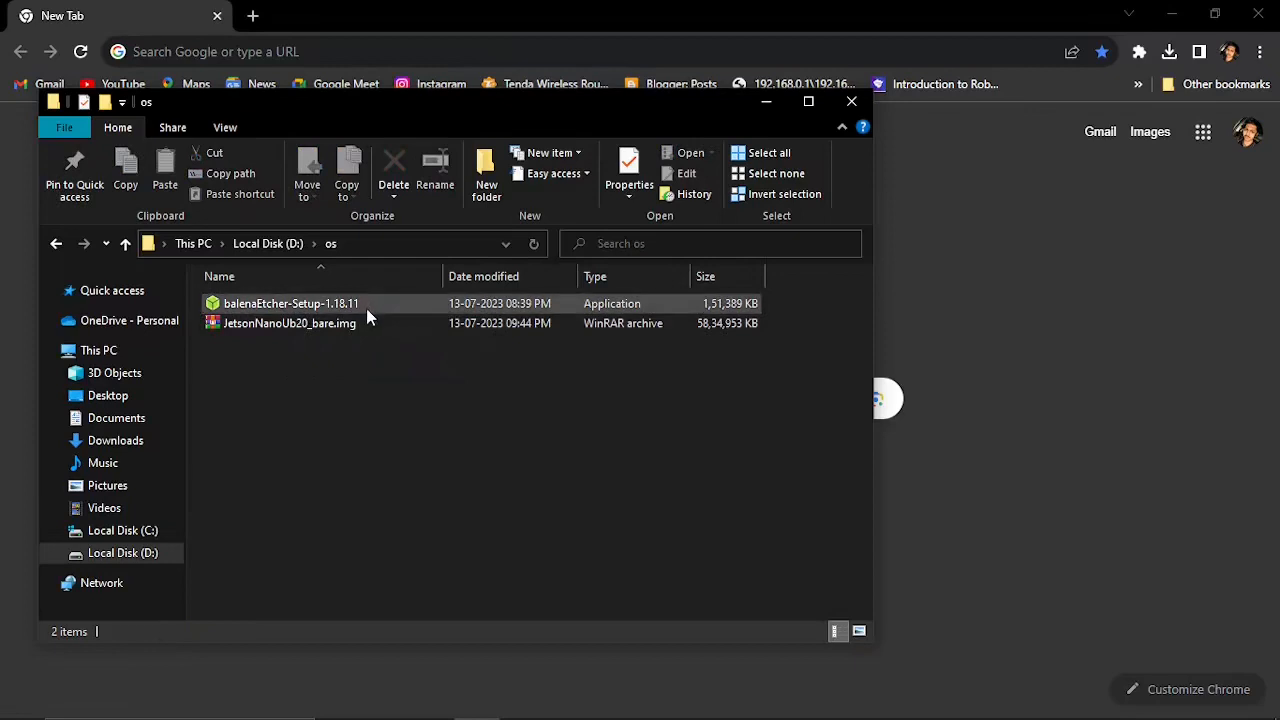
left_click(292, 304)
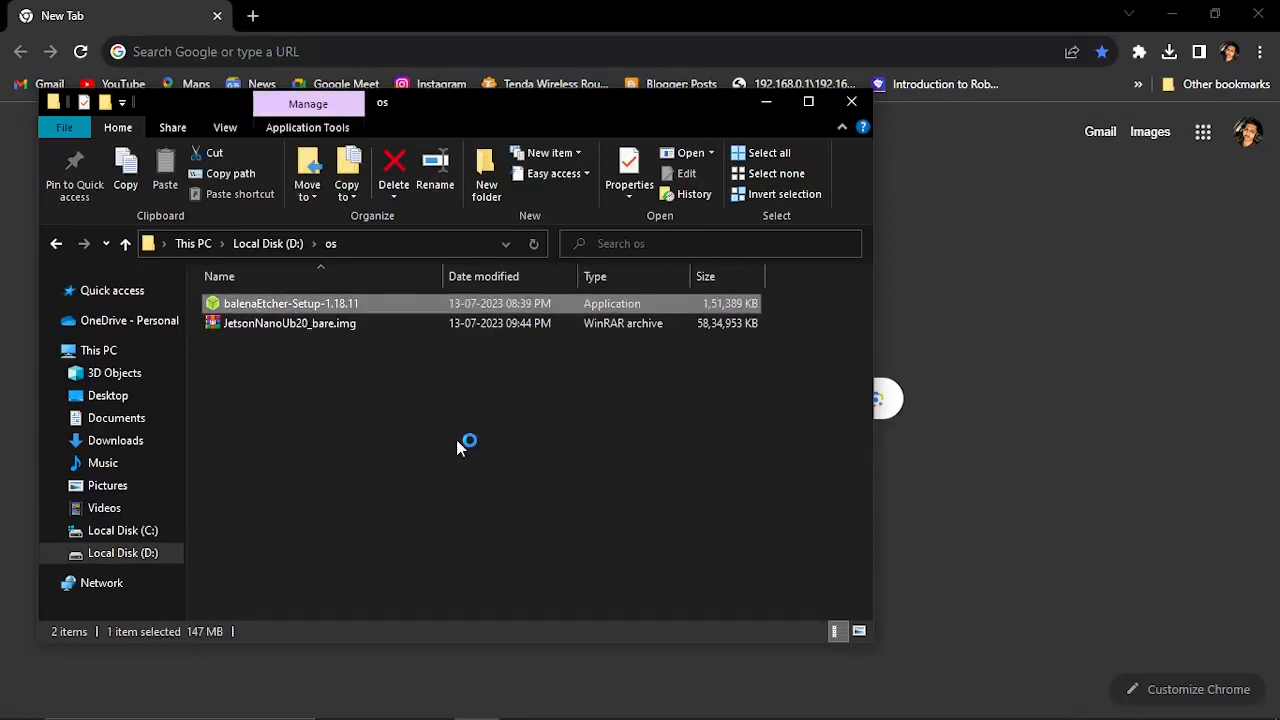
double_click(292, 304)
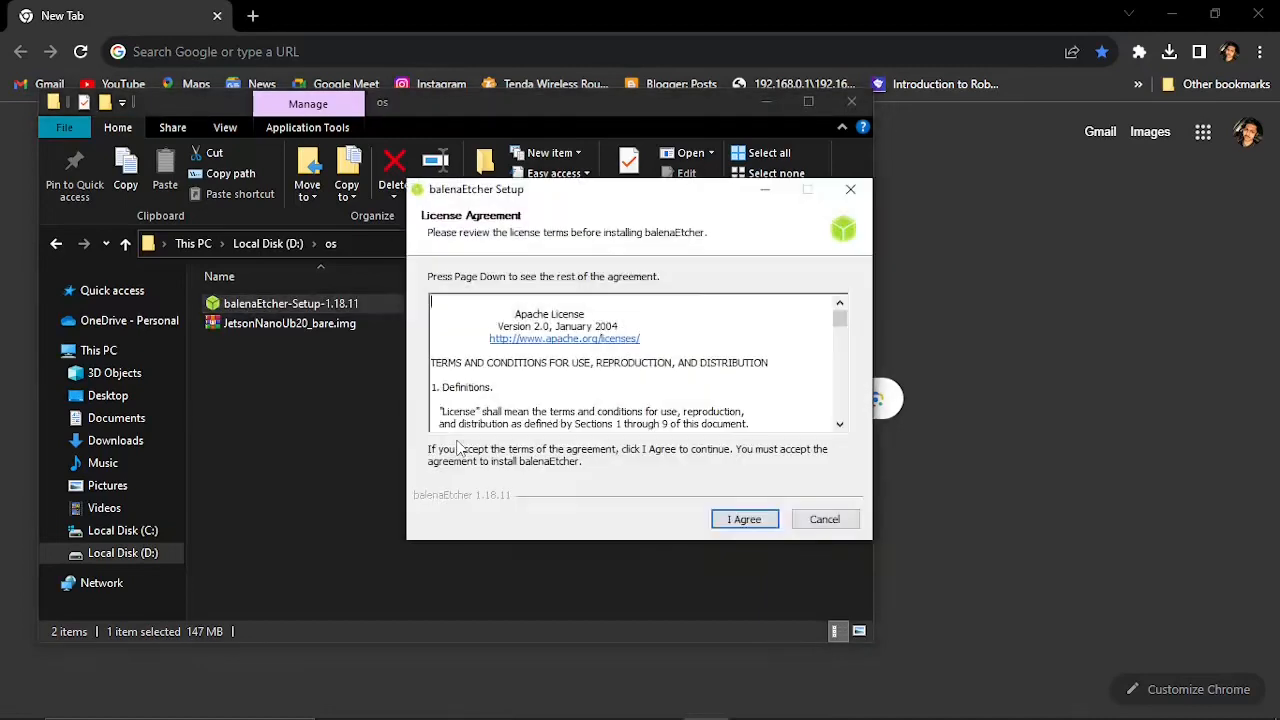
left_click(744, 518)
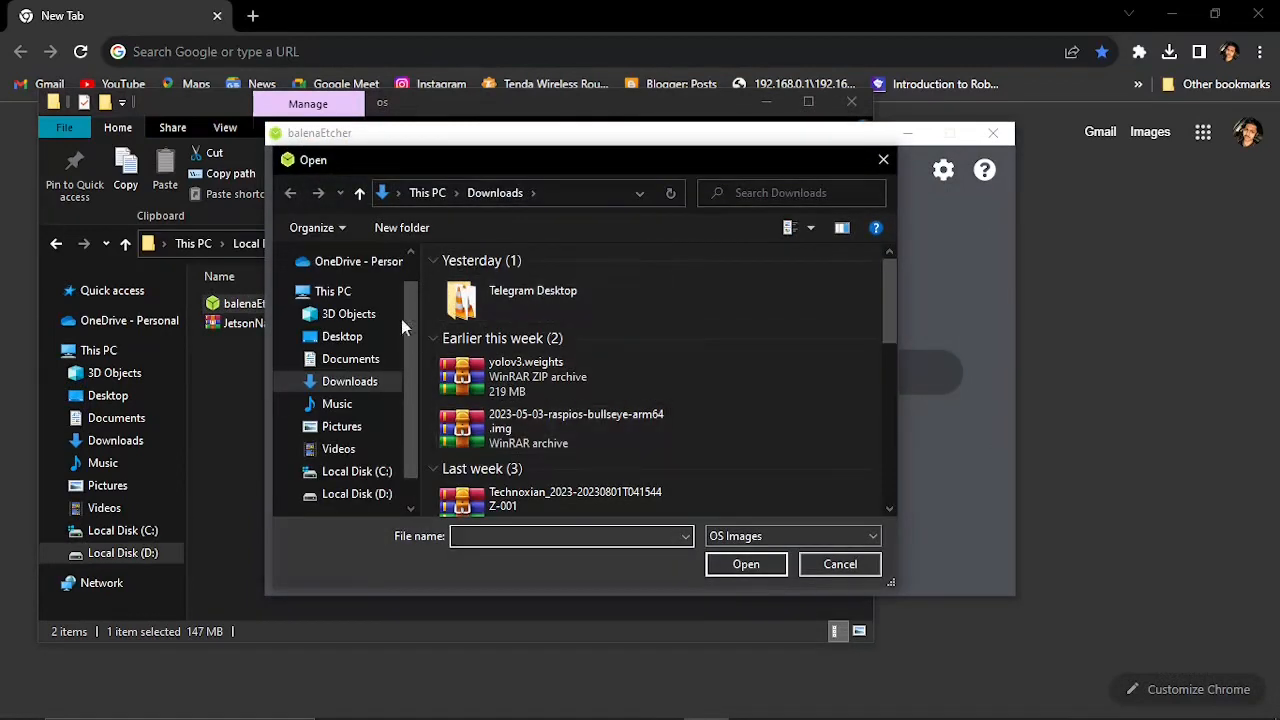
Browse Local Disk (D:) in the file picker toward the image to flash.
left_click(356, 492)
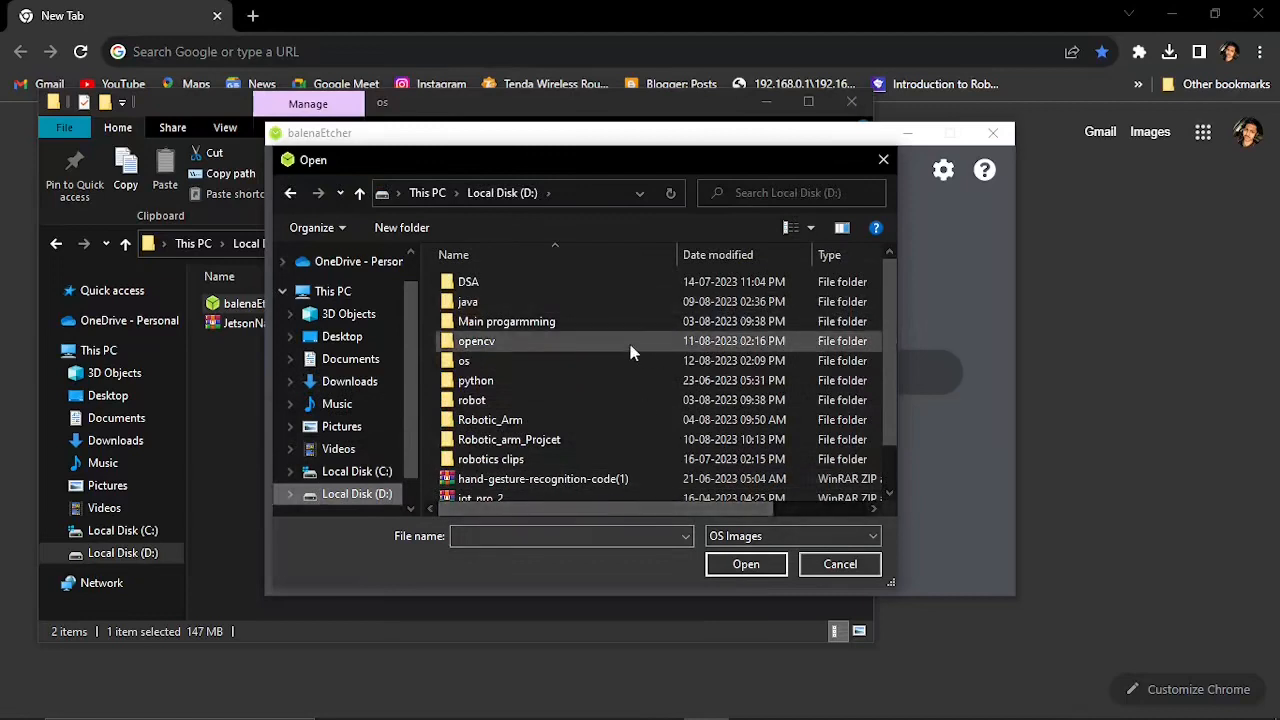
double_click(464, 360)
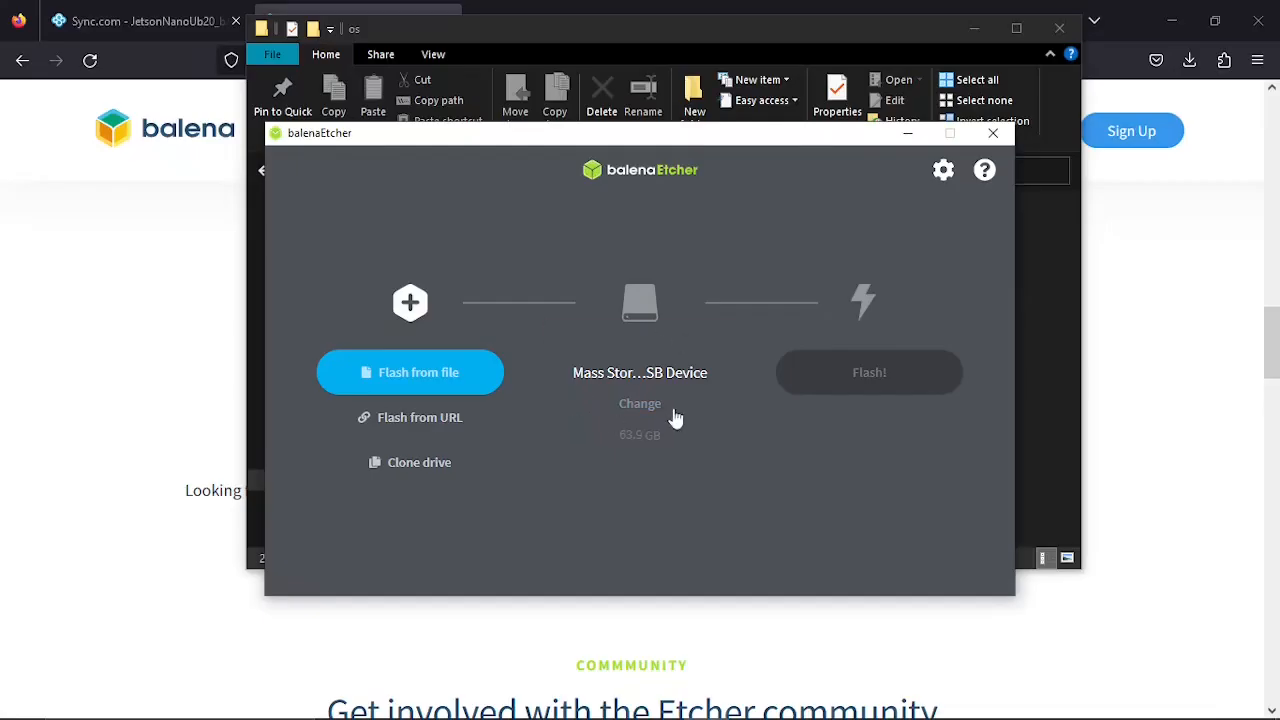
mouse_move(640, 404)
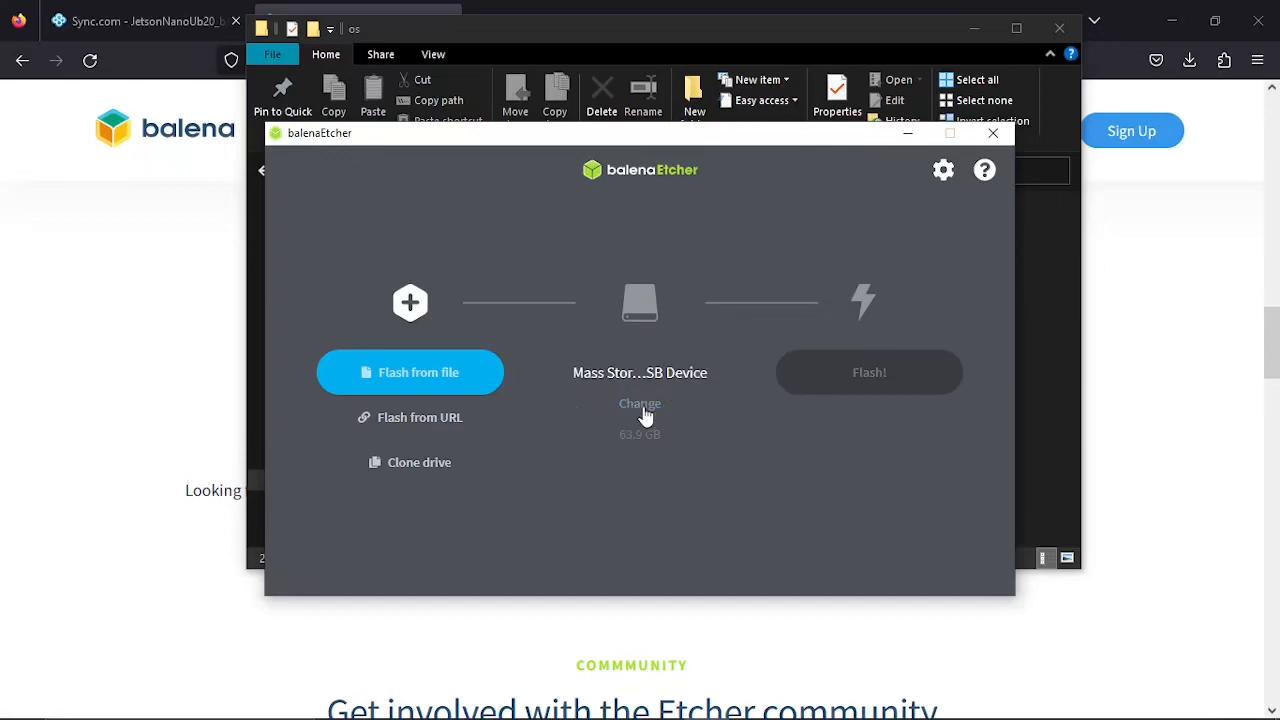
Target the 63.9 GB USB mass storage device and load JetsonNanoUb20_bare.img as the source.
left_click(640, 404)
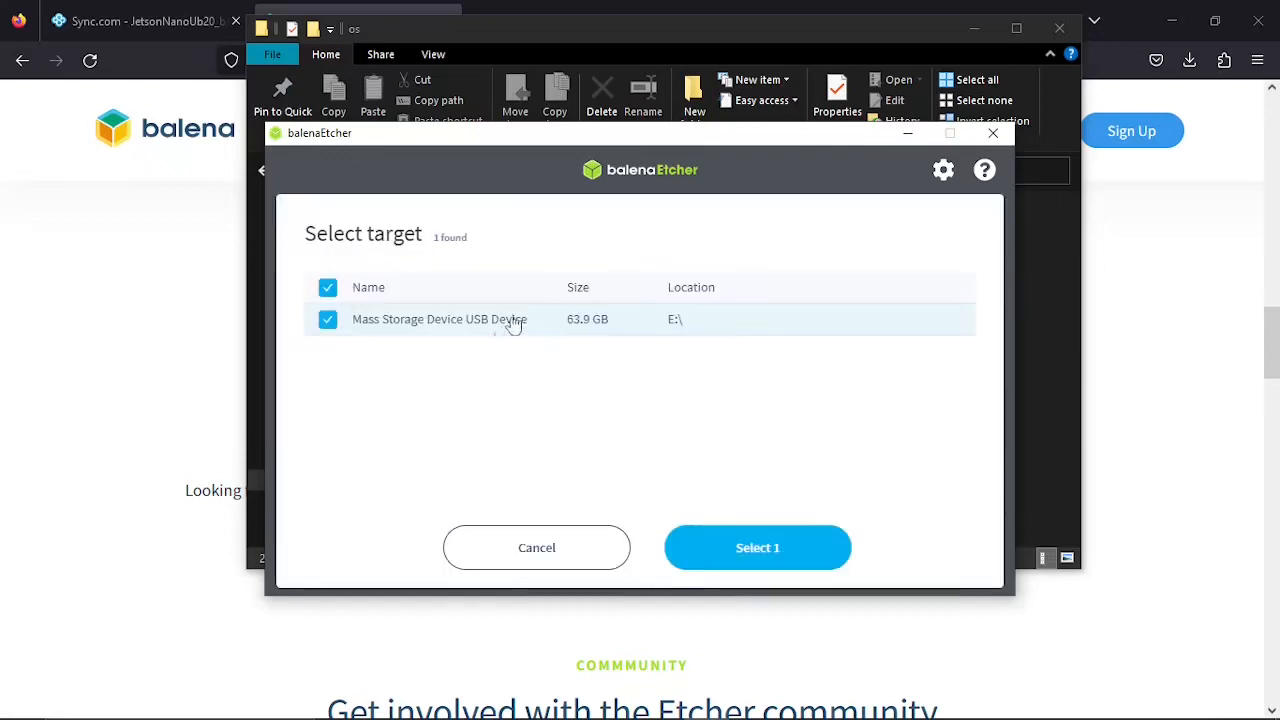
left_click(756, 548)
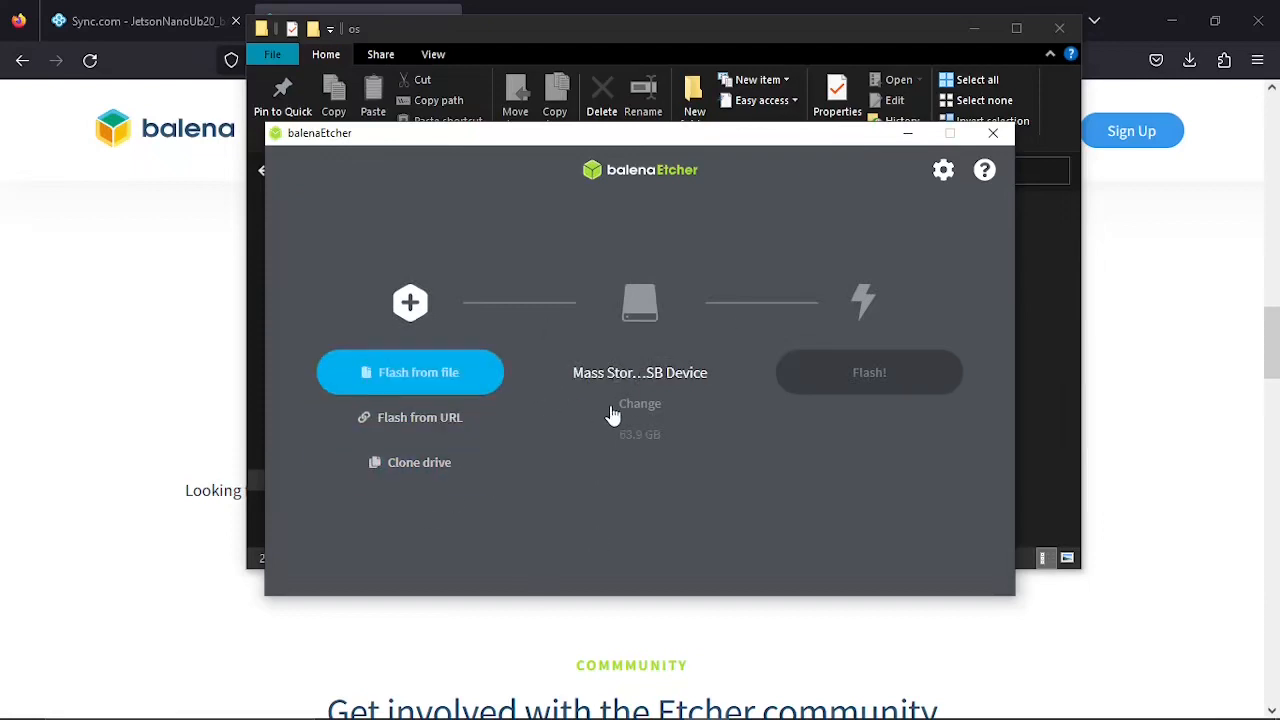
mouse_move(492, 344)
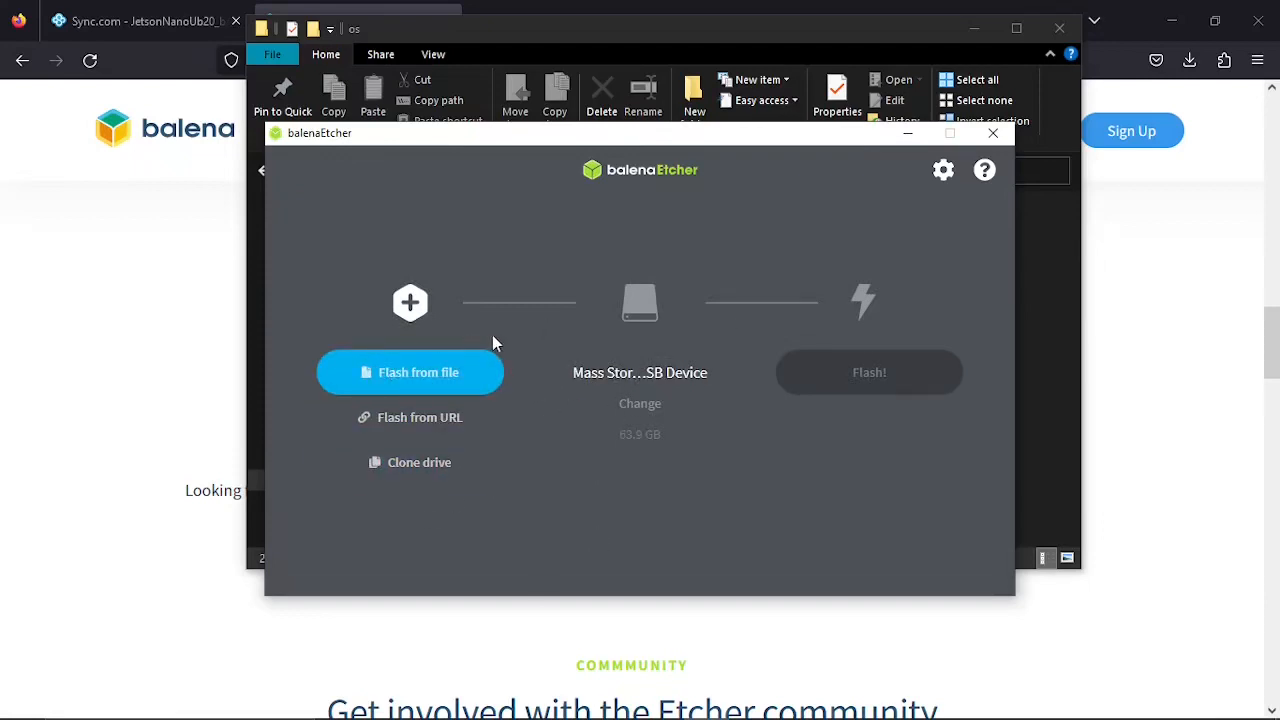
left_click(408, 372)
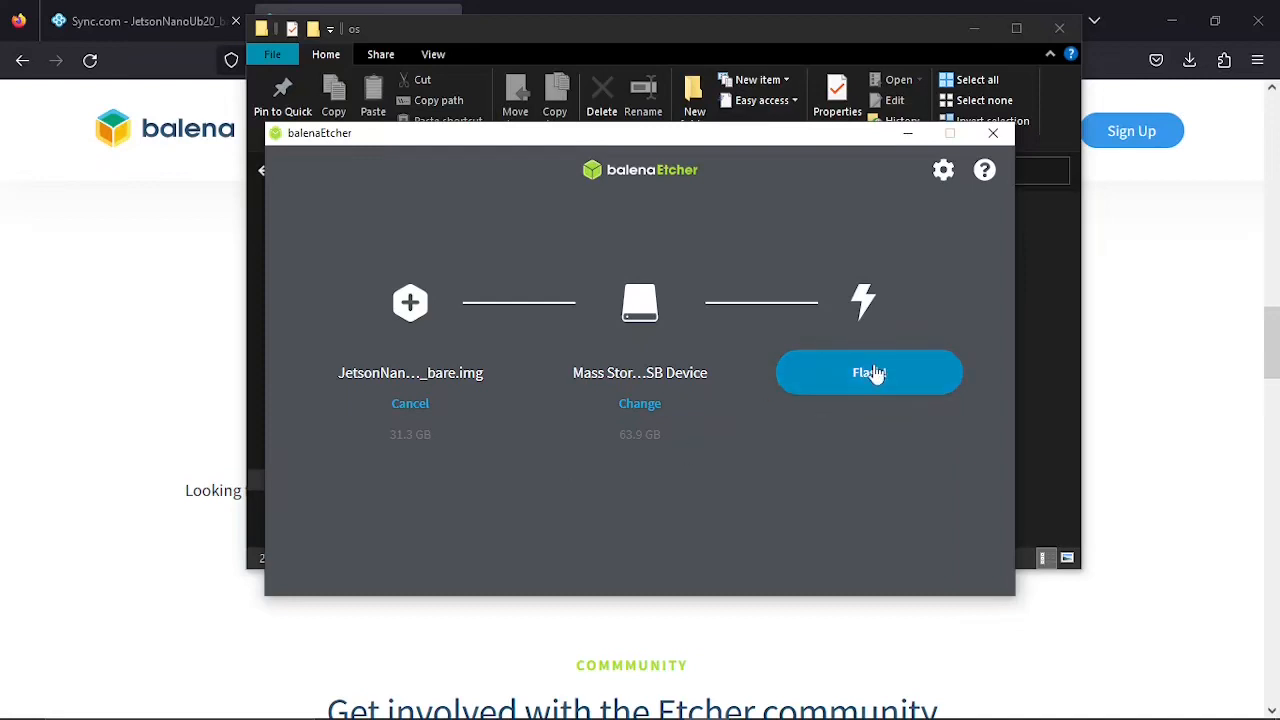
Begin flashing JetsonNanoUb20_bare.img to the USB mass storage device.
left_click(868, 372)
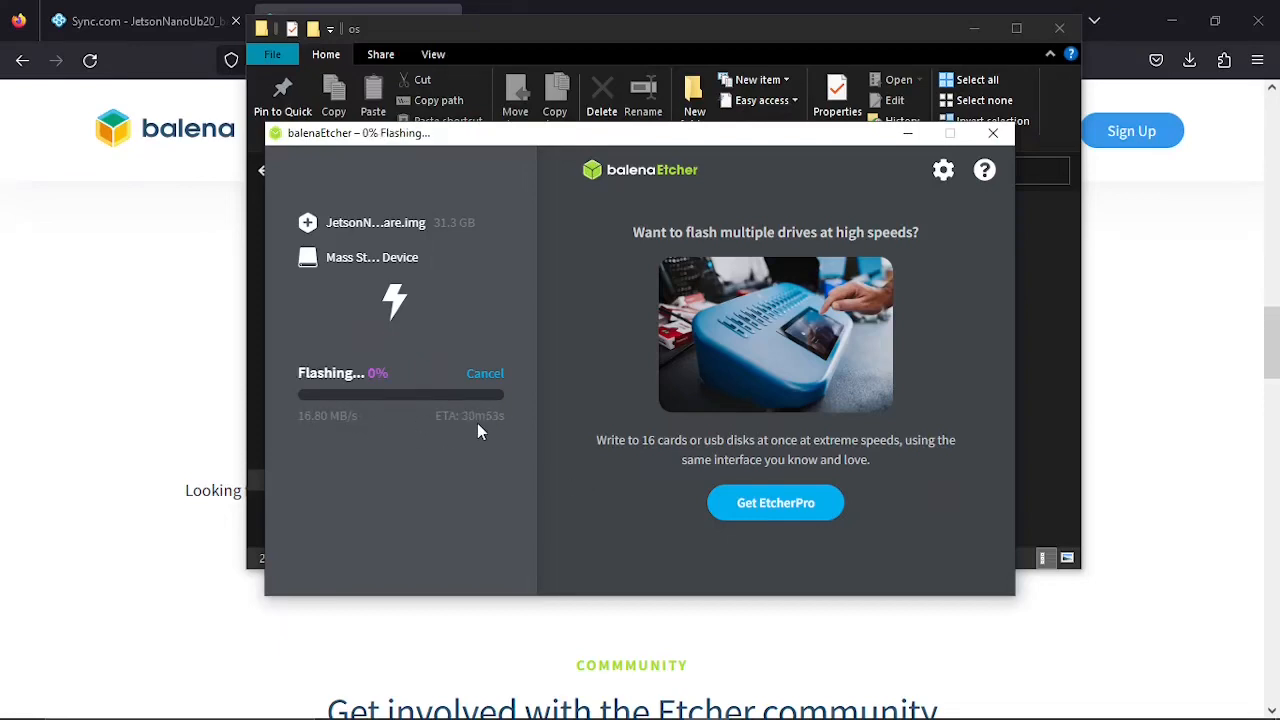
mouse_move(192, 278)
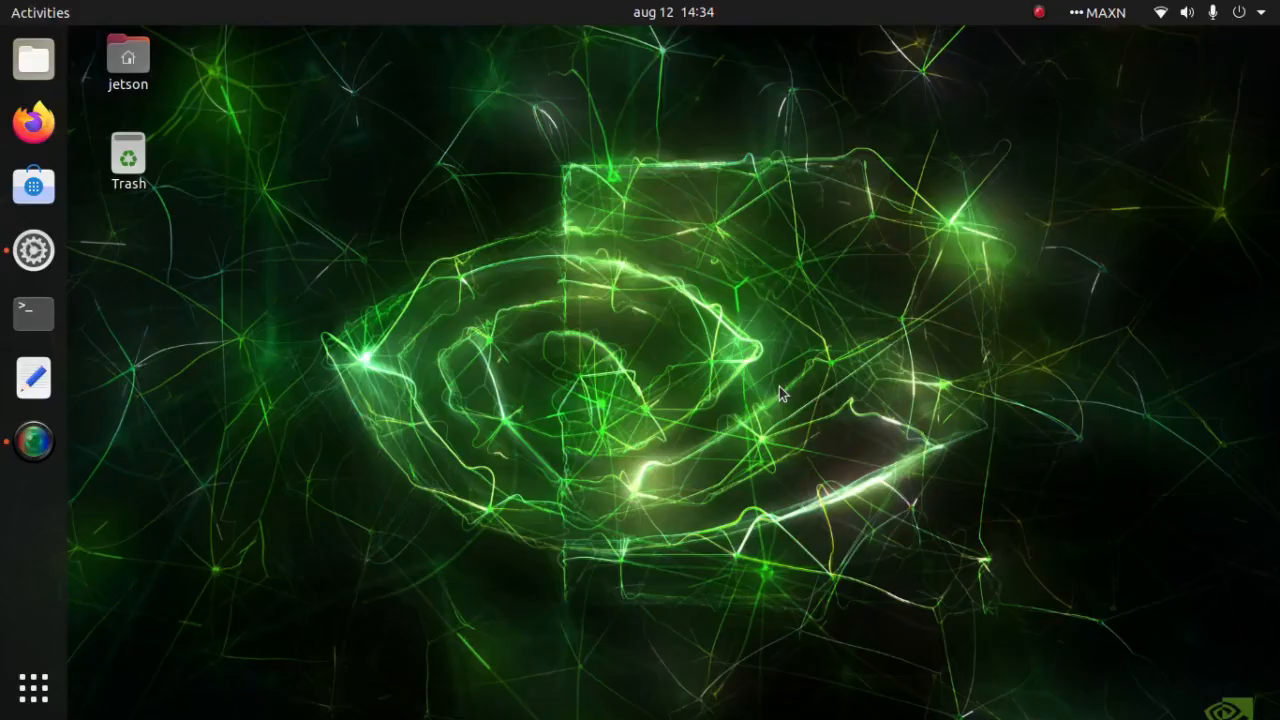
mouse_move(880, 8)
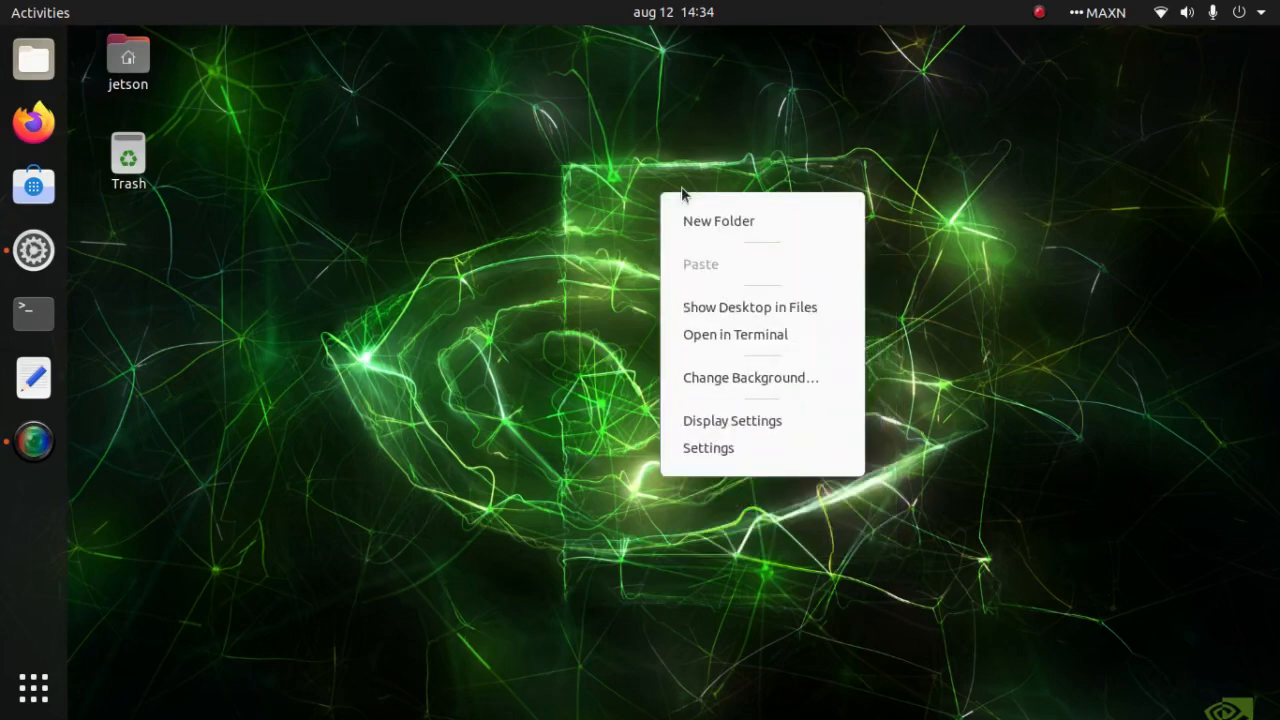
Bring up GNOME Settings from the Ubuntu desktop on the booted Jetson Nano.
left_click(744, 380)
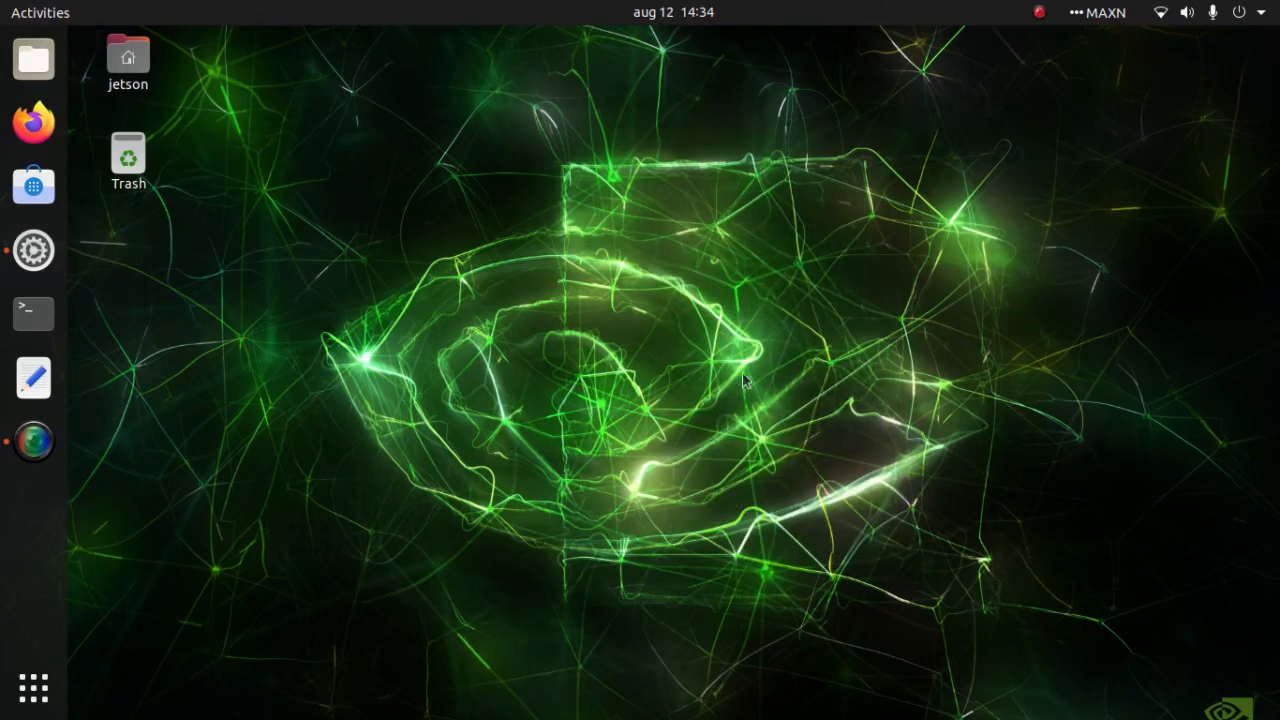
left_click(32, 250)
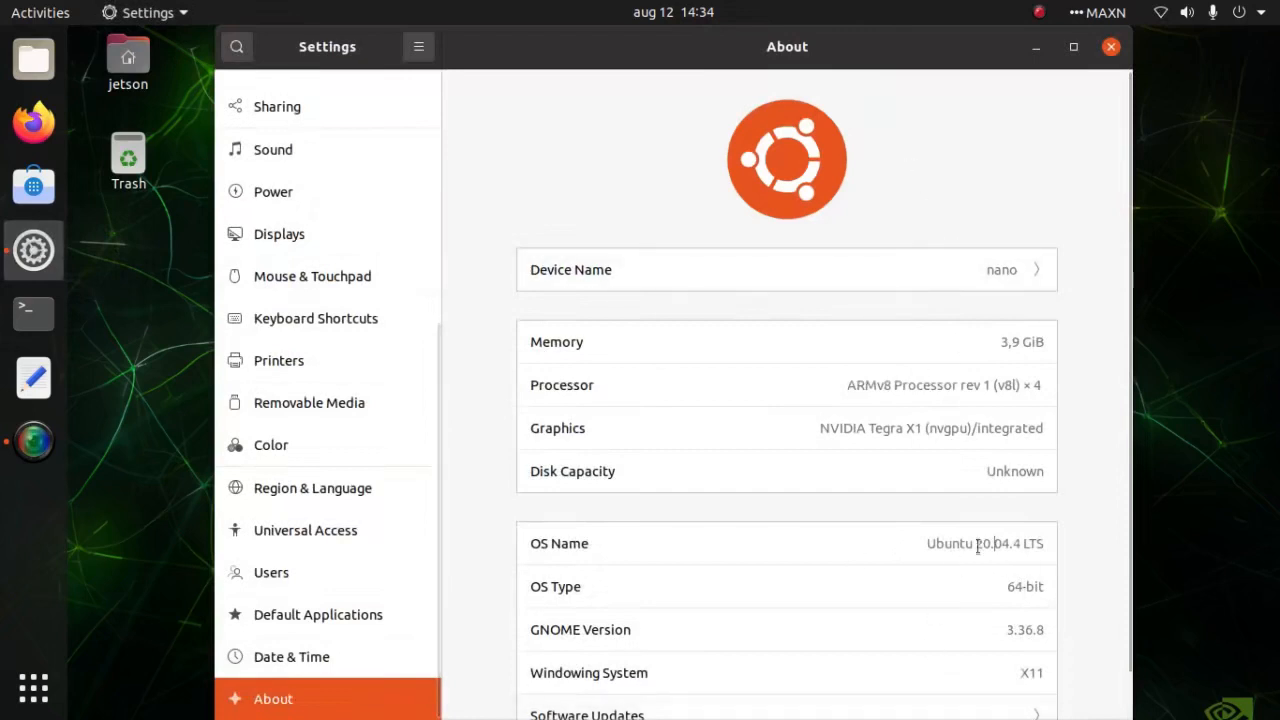
Highlight the Ubuntu 20.04.4 LTS OS name on About, then close Settings.
double_click(948, 544)
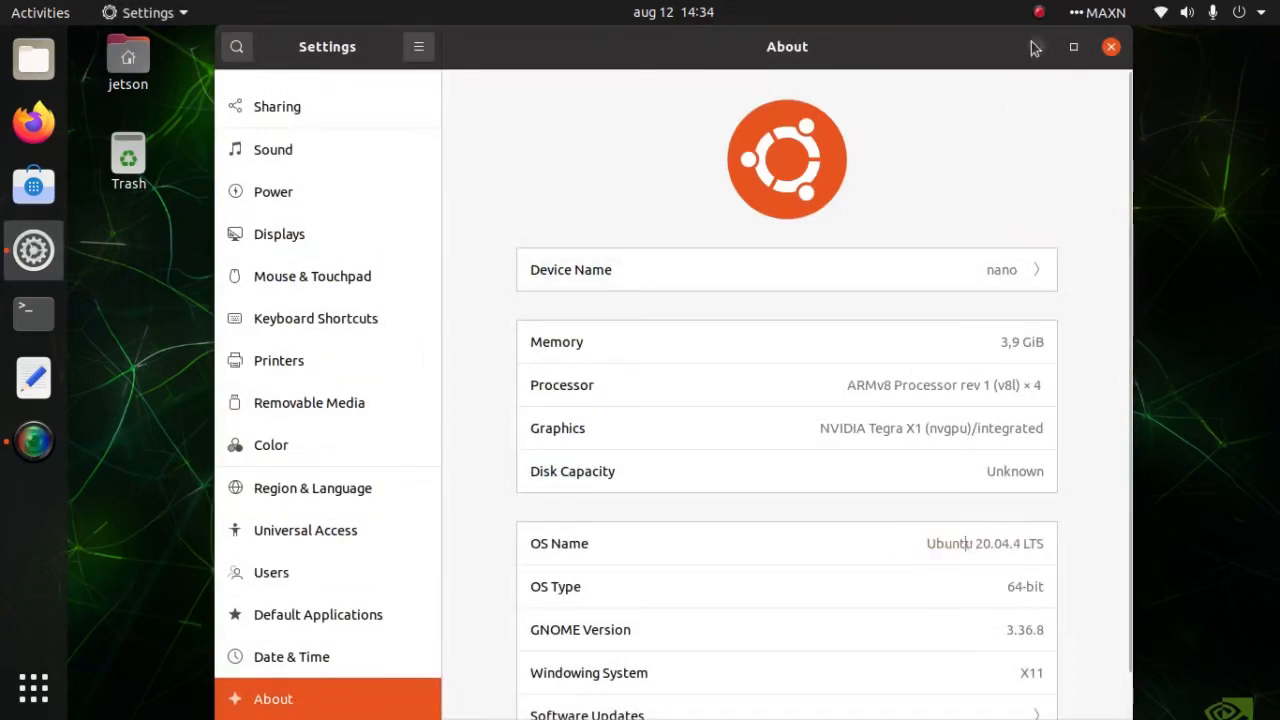
mouse_move(1032, 50)
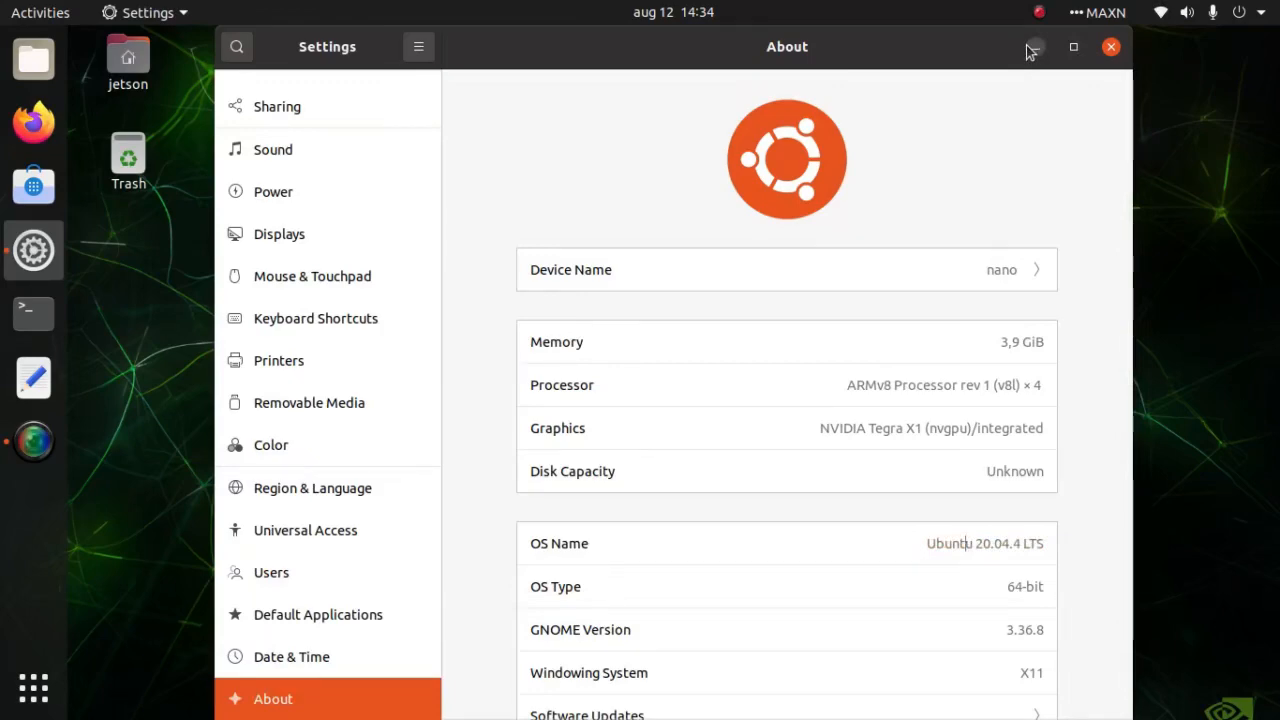
left_click(1110, 46)
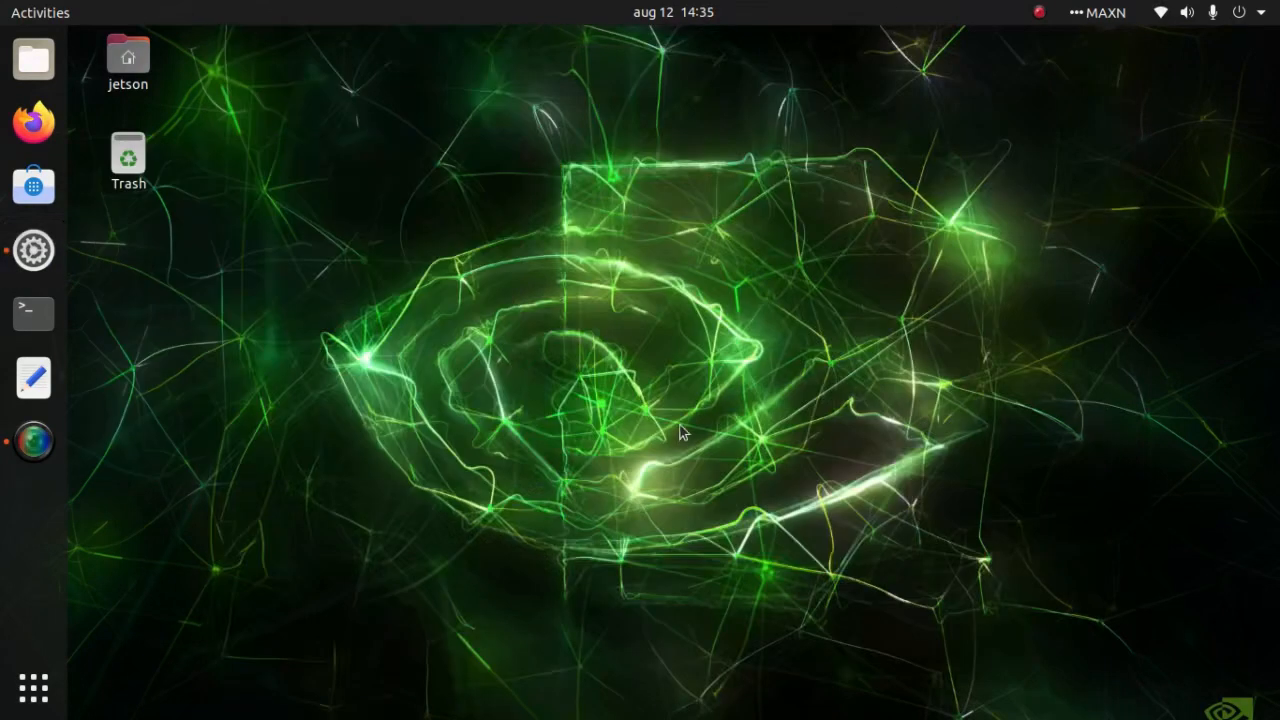
mouse_move(708, 396)
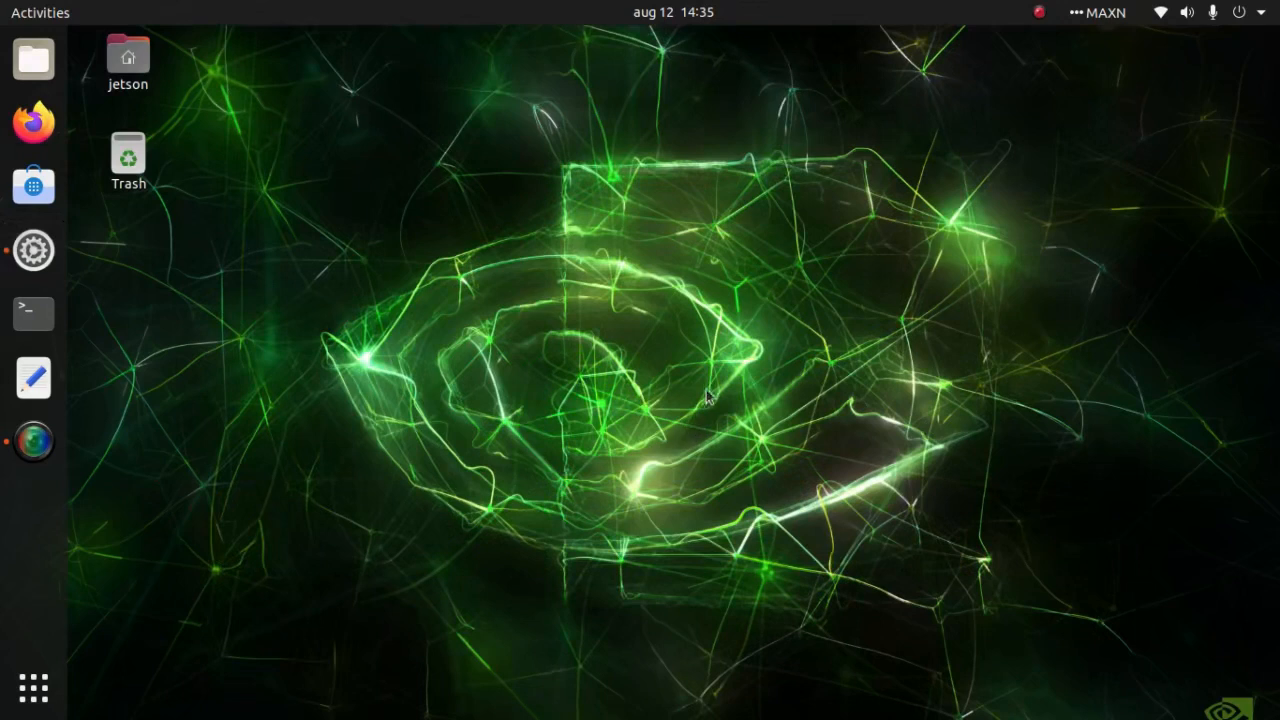
mouse_move(592, 350)
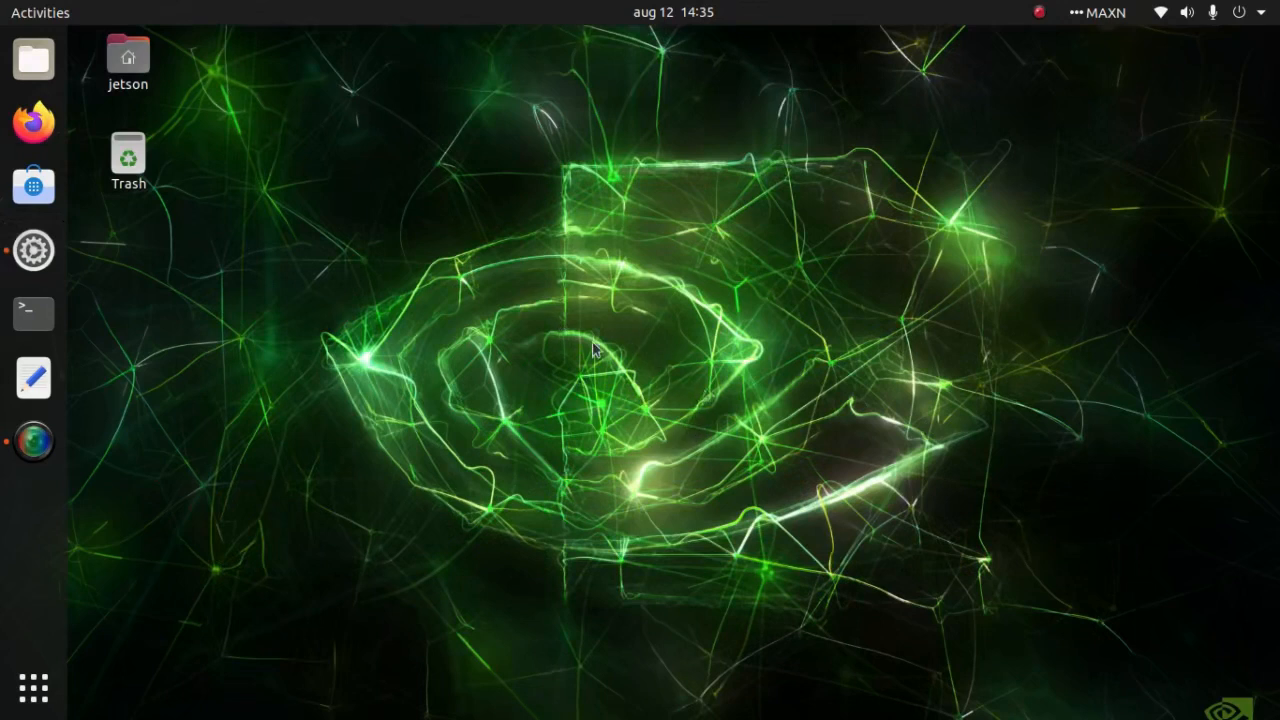
mouse_move(600, 356)
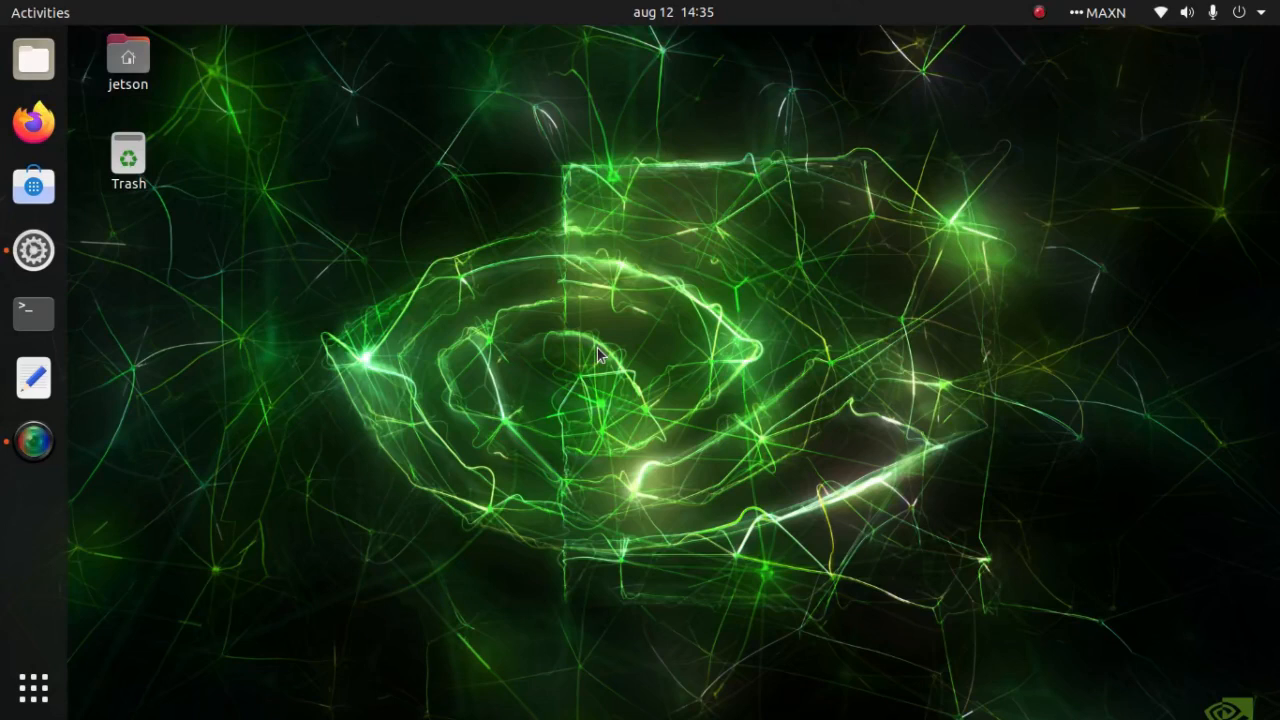
Launch Terminal from the Ubuntu dock.
left_click(32, 312)
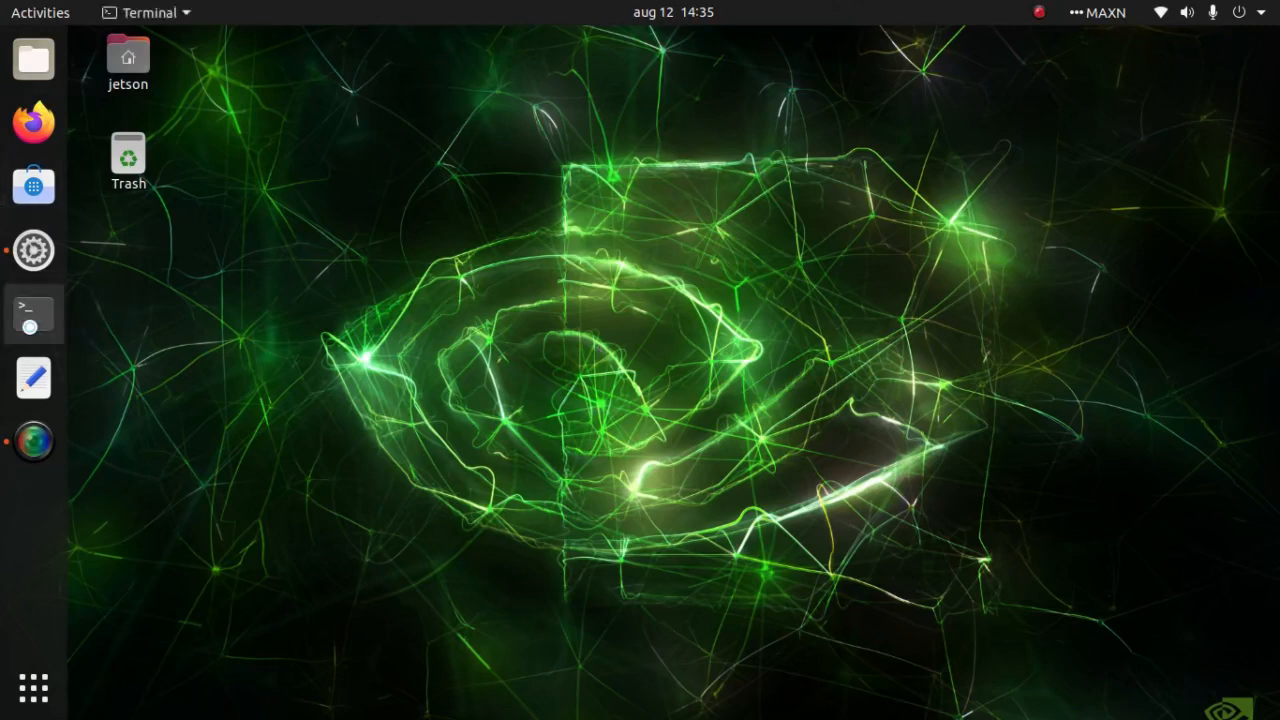
Run sudo apt-get update in the terminal, then close it while the update still runs.
left_click(32, 312)
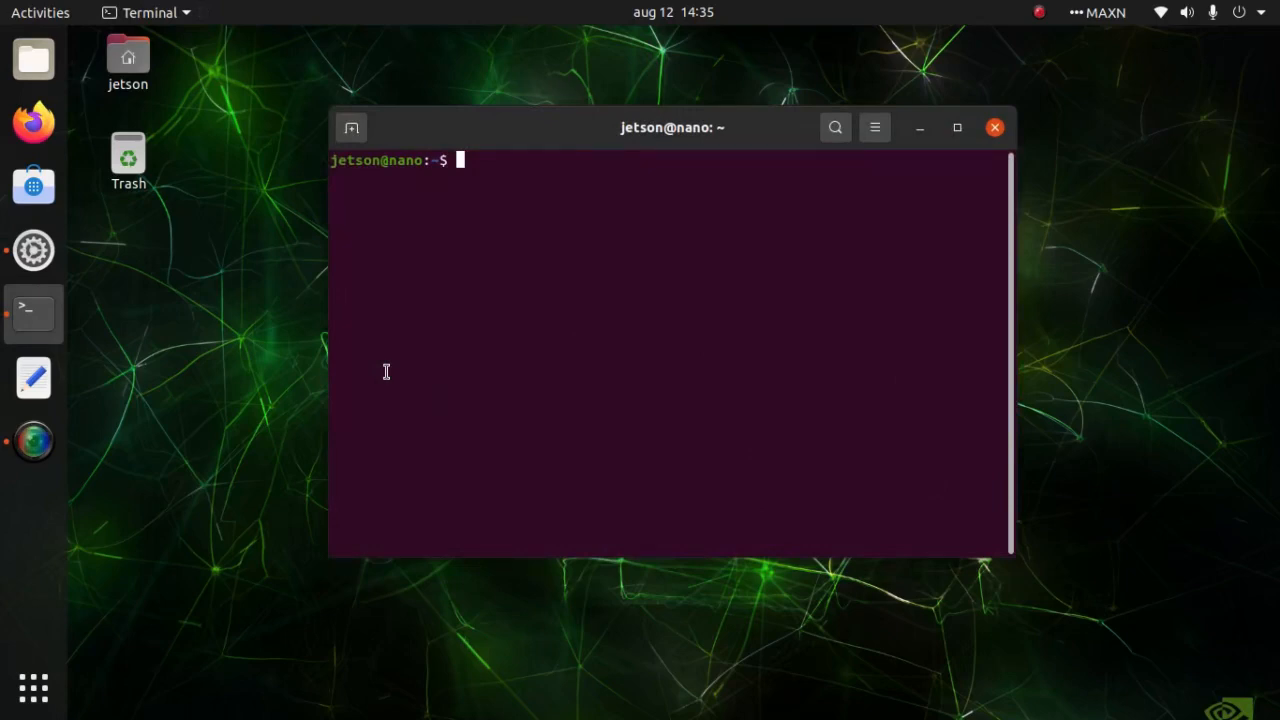
type("ros")
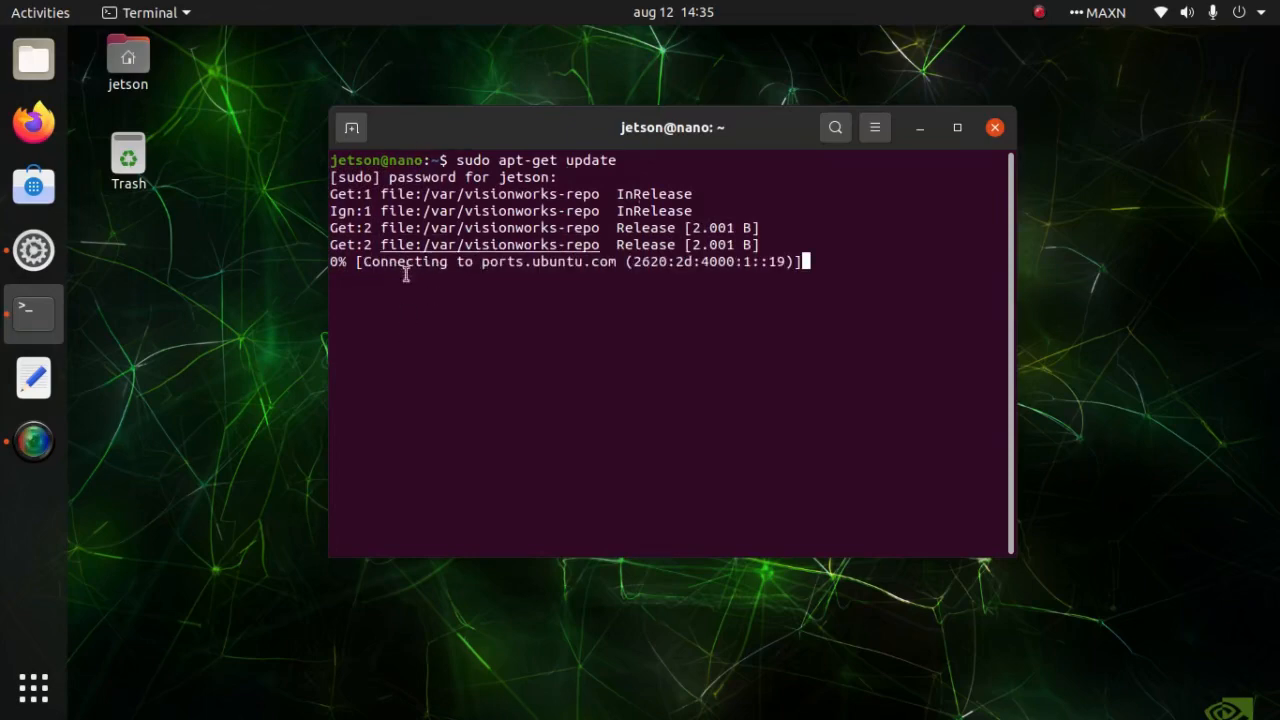
left_click(994, 128)
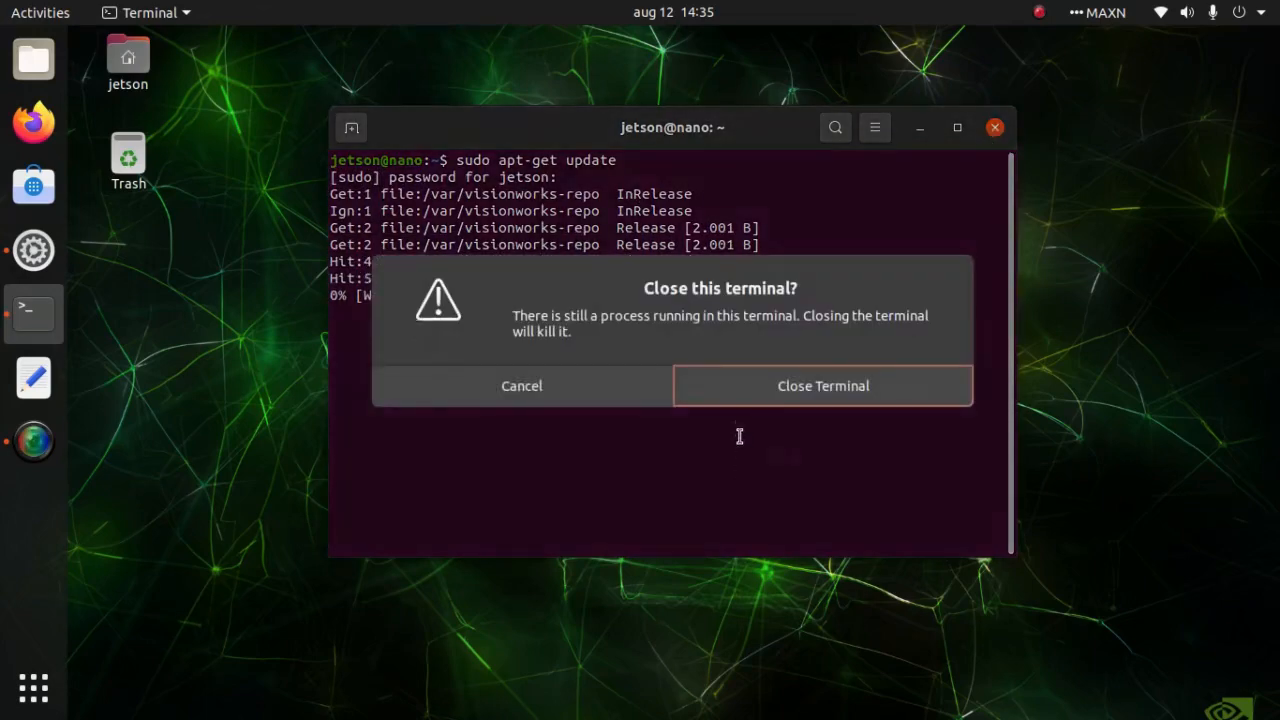
left_click(822, 384)
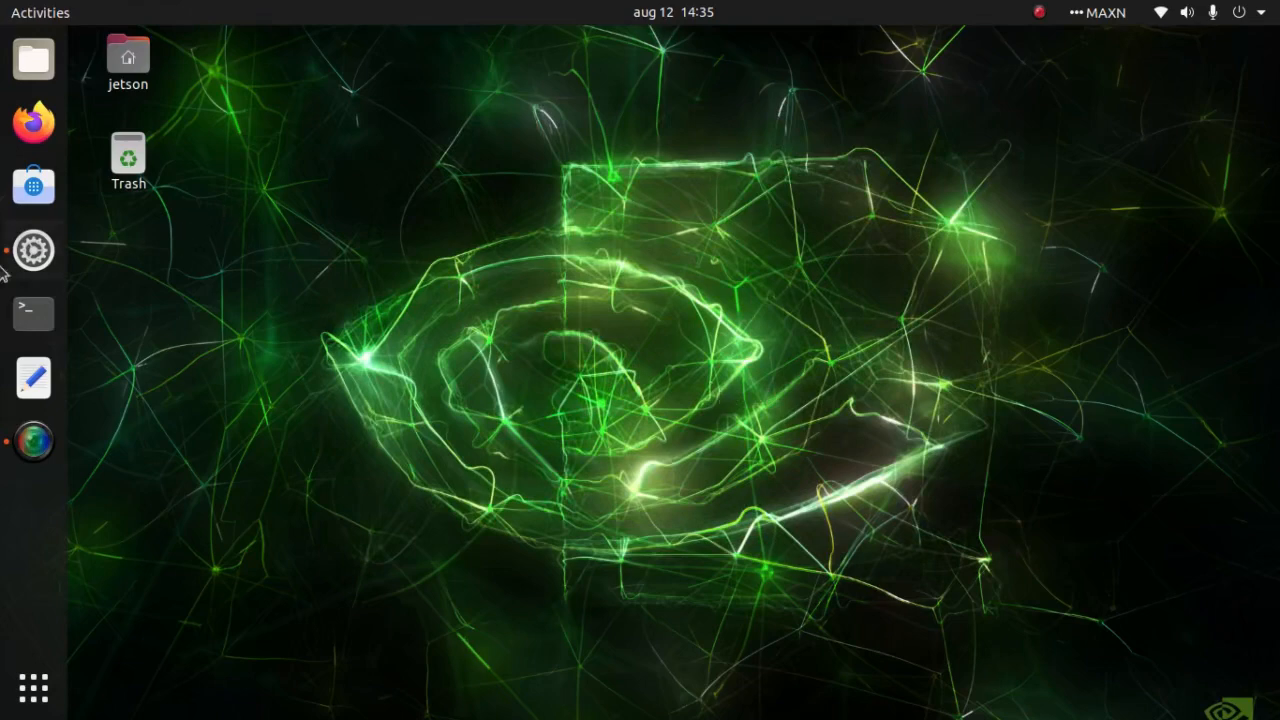
left_click(32, 250)
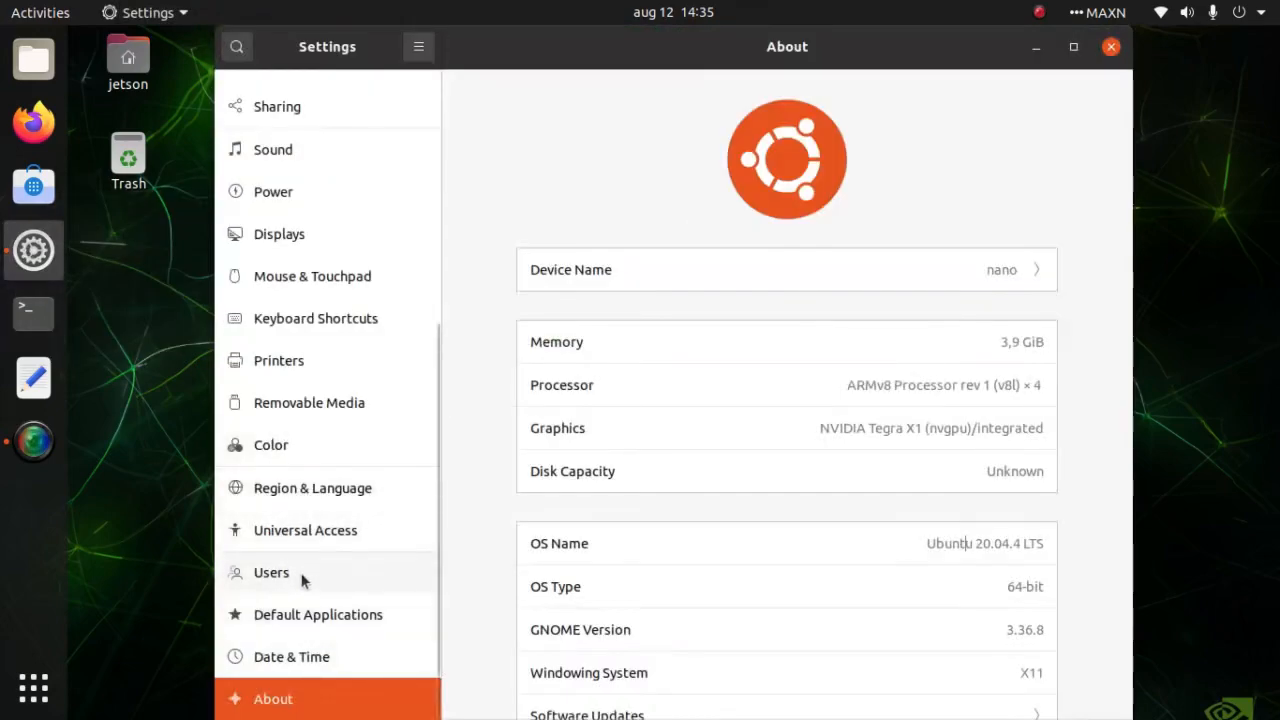
left_click(272, 572)
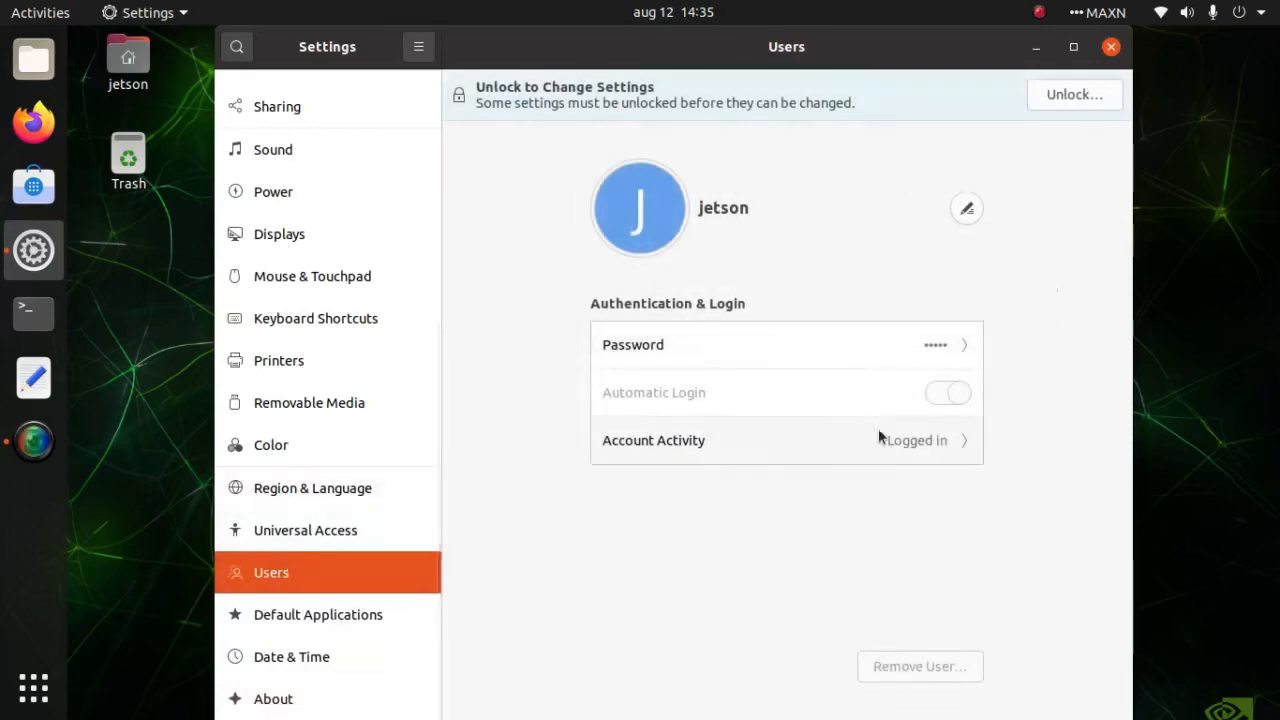
mouse_move(1090, 46)
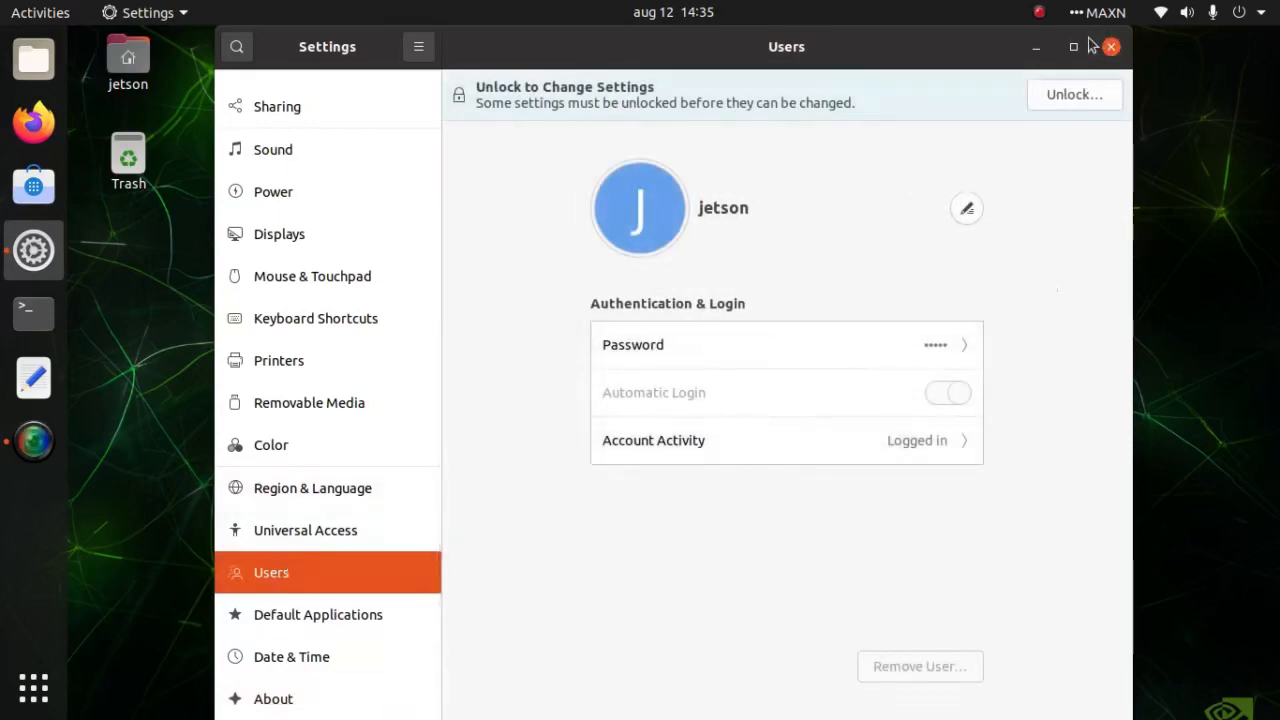
left_click(1110, 48)
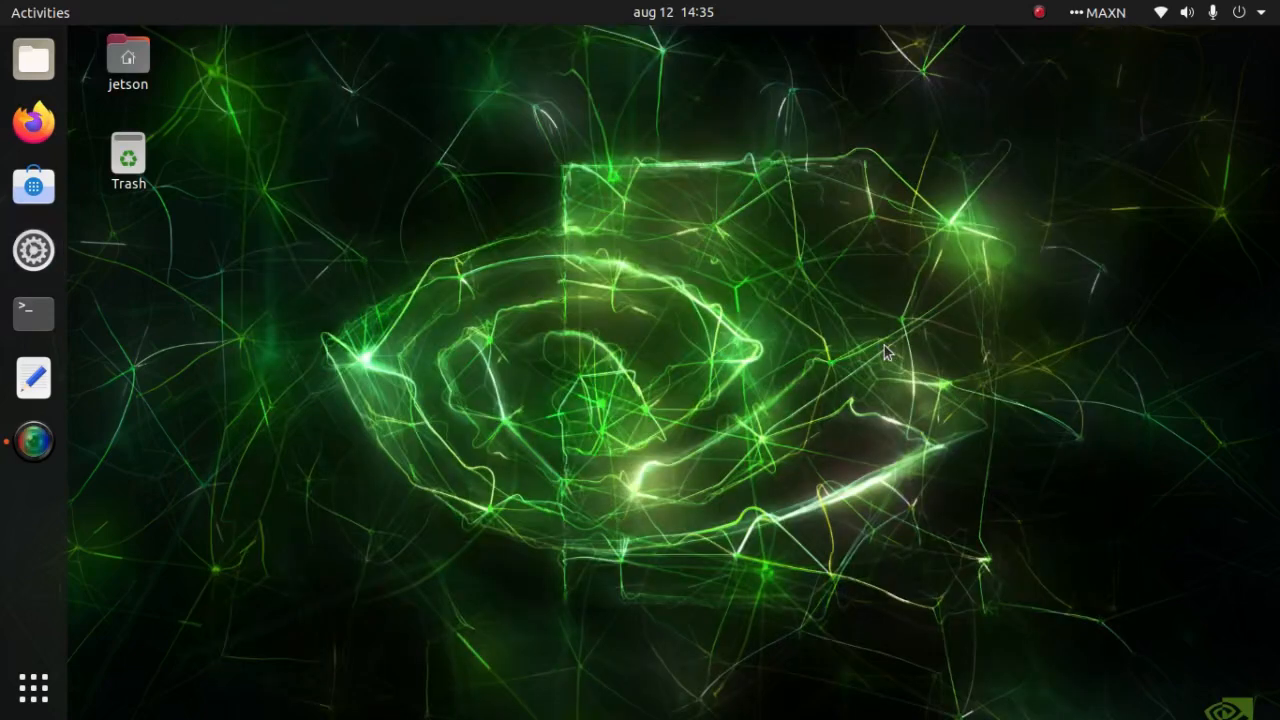